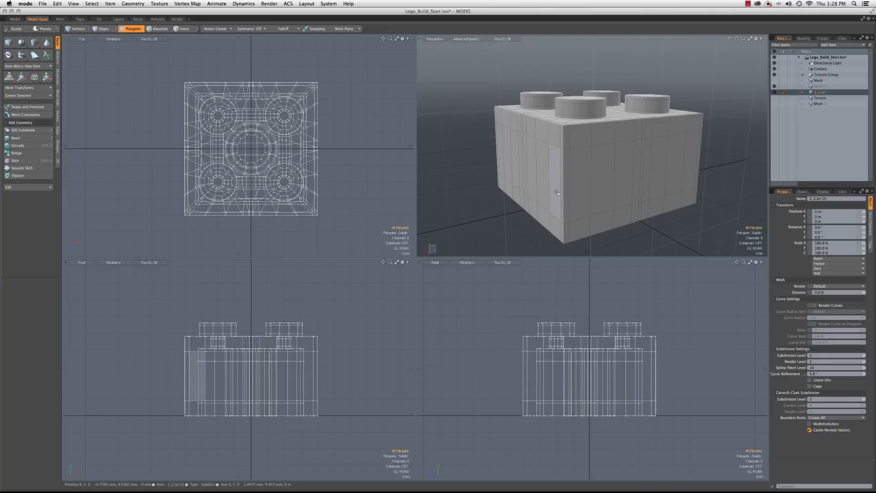
mouse_move(561, 192)
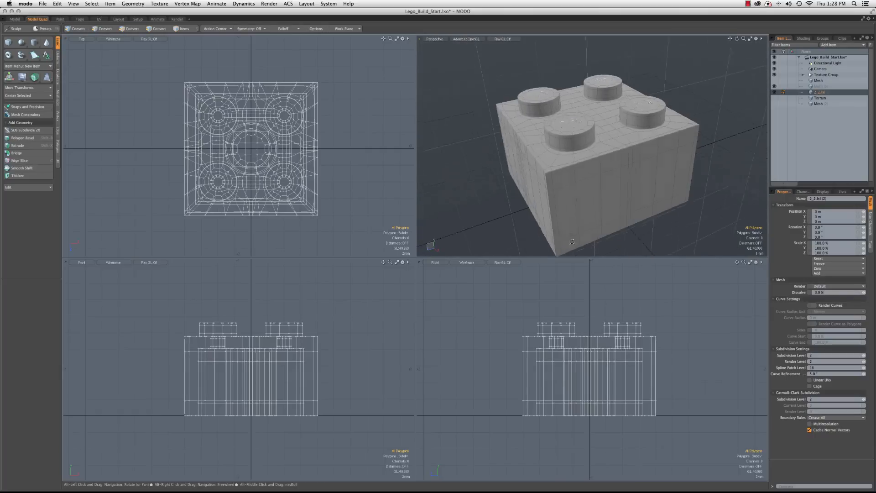
Step: Start a sphere primitive in the scene beside the 2x2 brick
left_click(133, 28)
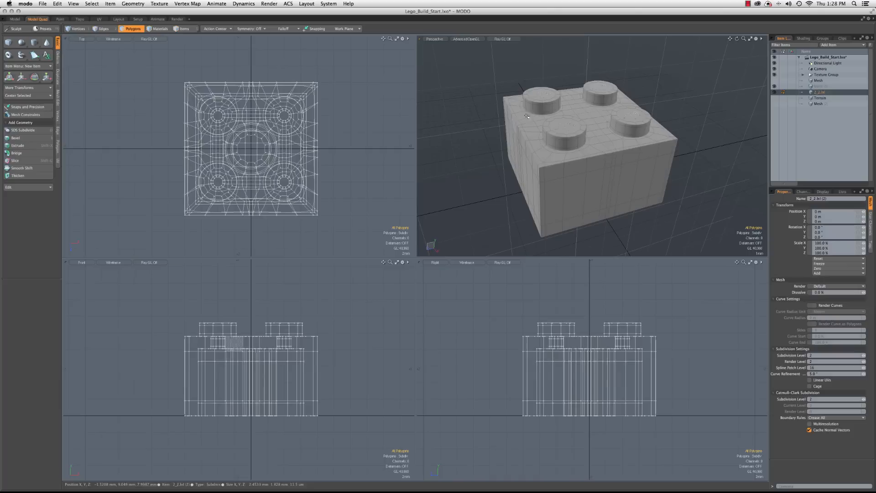
mouse_move(592, 153)
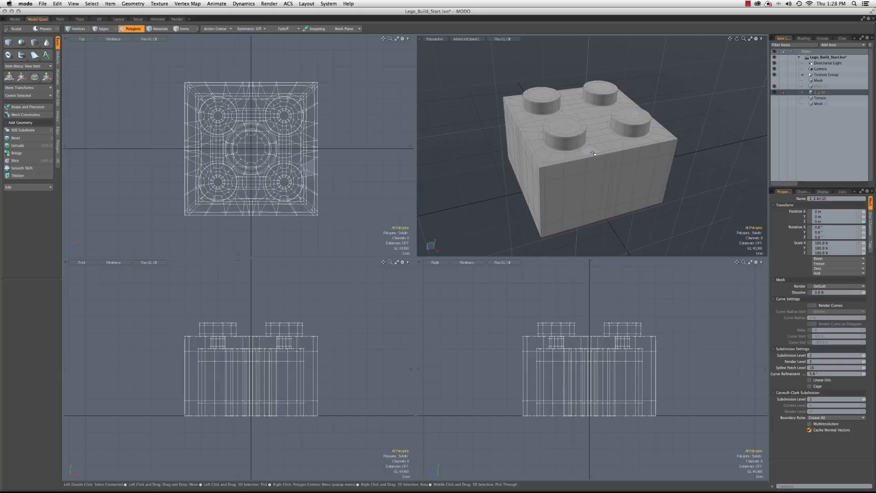
mouse_move(591, 152)
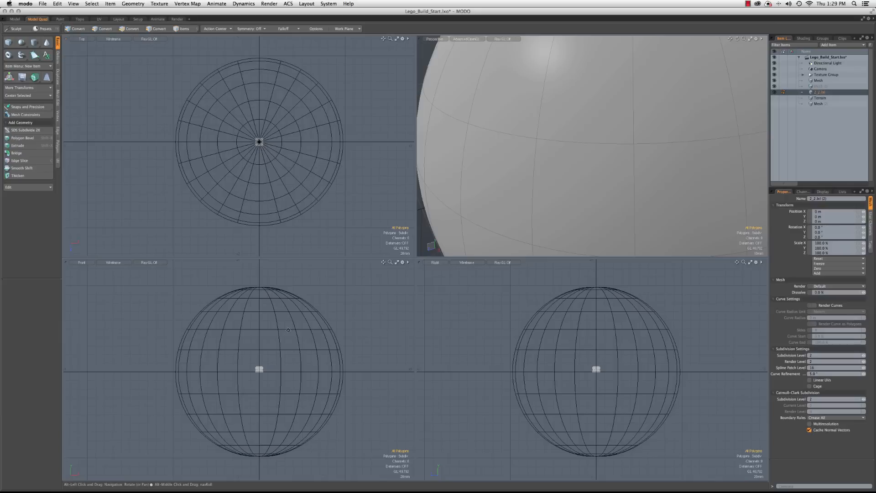
Step: Enlarge the sphere's radius and drop the tool
left_click(133, 29)
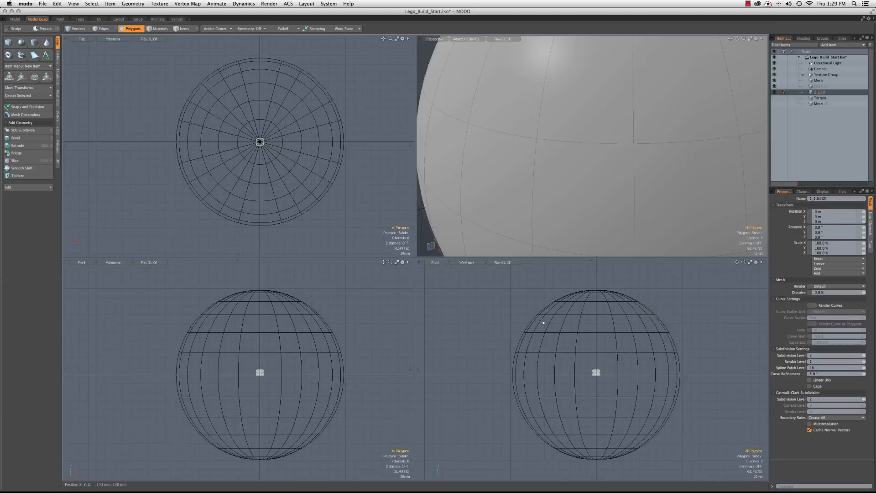
mouse_move(520, 373)
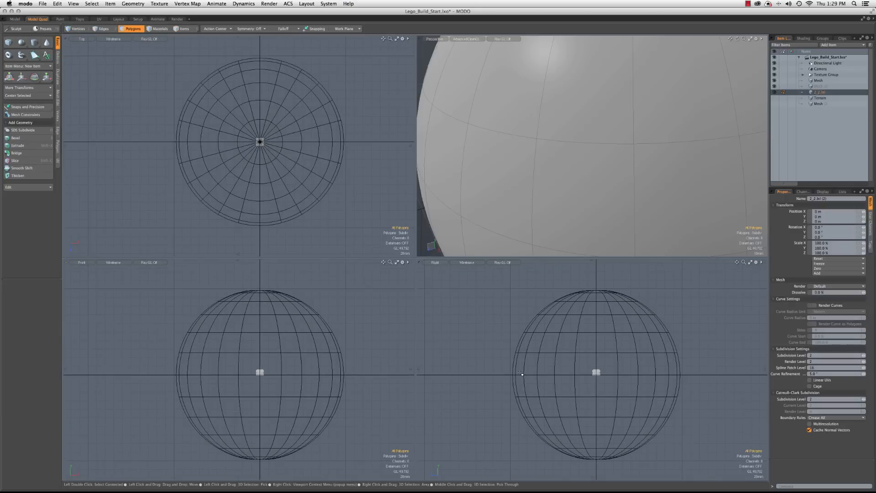
mouse_move(740, 318)
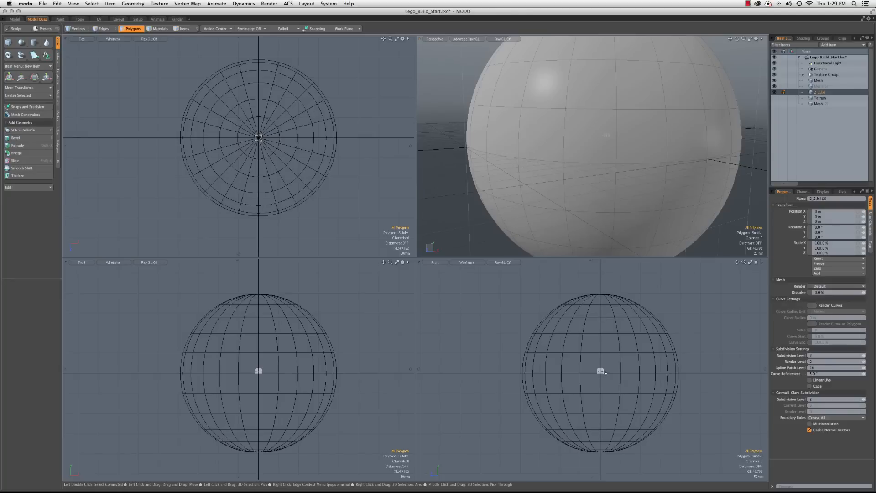
mouse_move(586, 330)
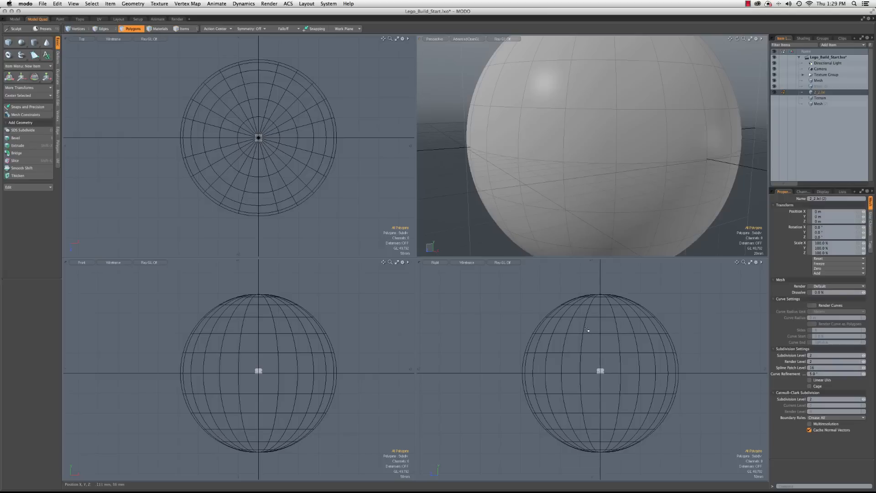
mouse_move(611, 308)
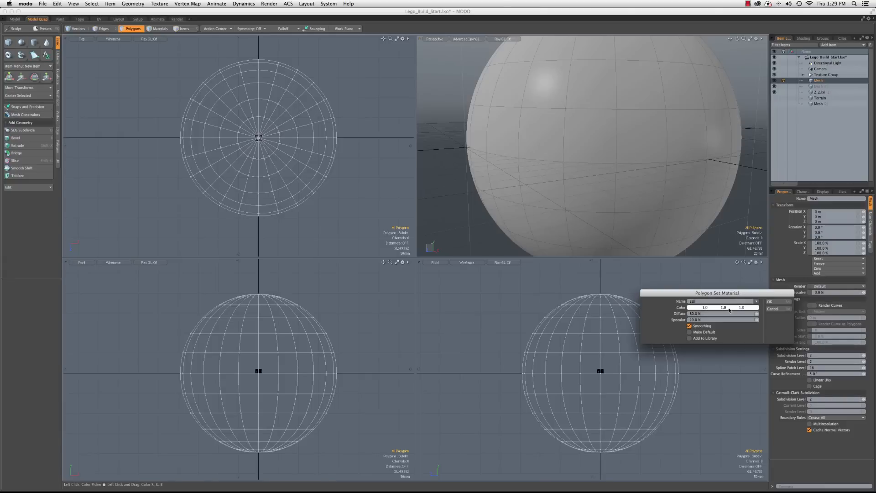
Step: Assign the sphere a red material with Color 1,0,0
left_click(724, 307)
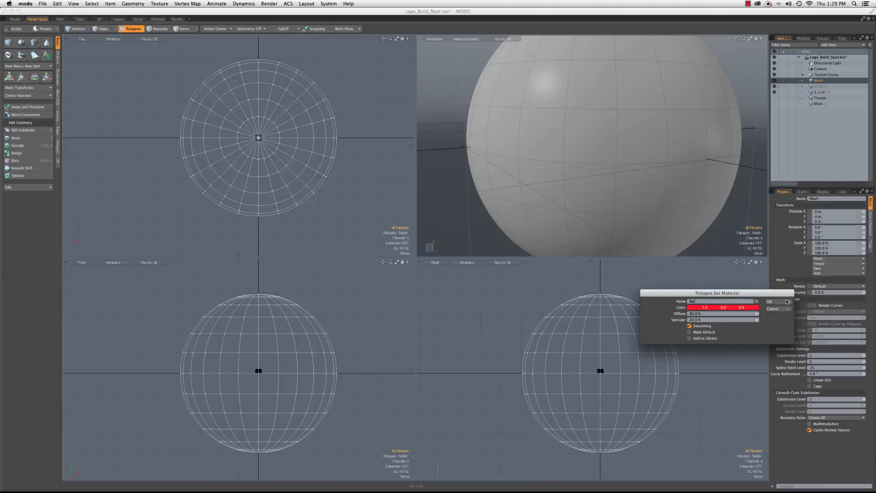
left_click(770, 301)
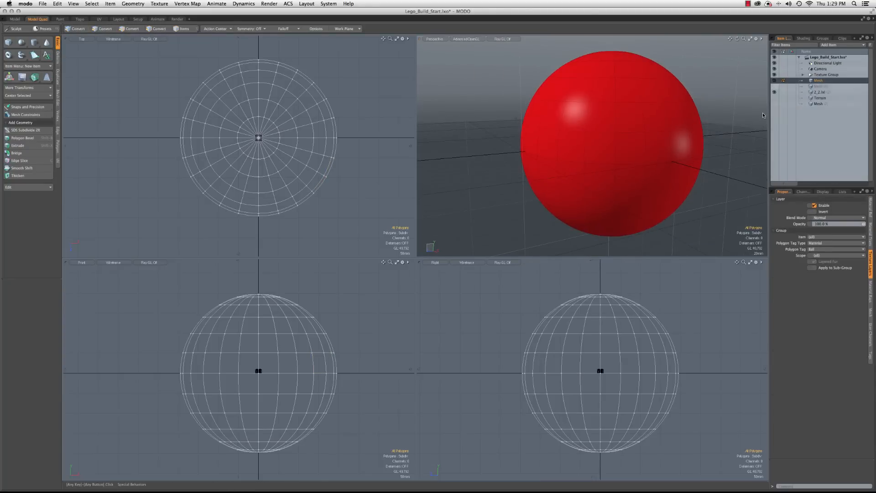
Step: Add a new empty Mesh item in the Item List
left_click(132, 28)
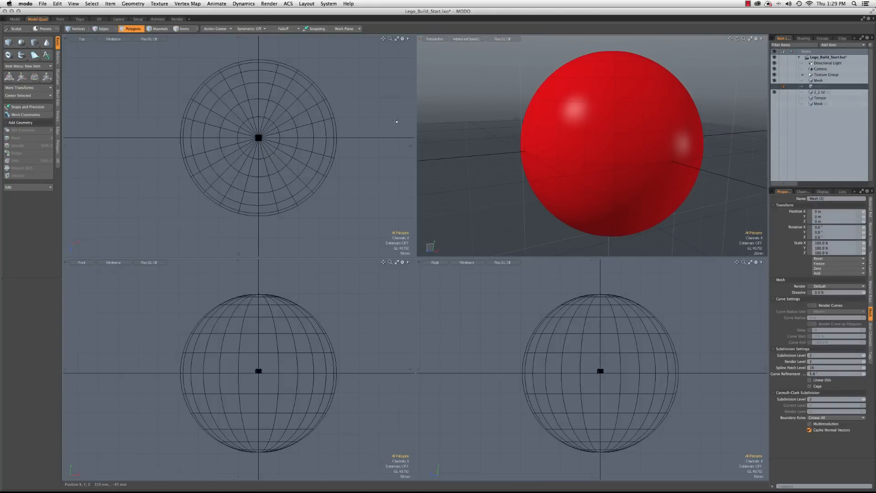
left_click(21, 55)
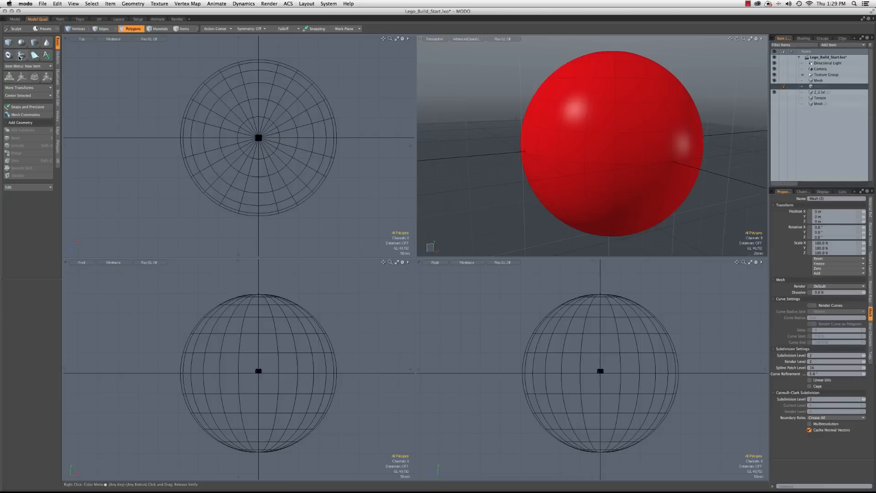
mouse_move(21, 55)
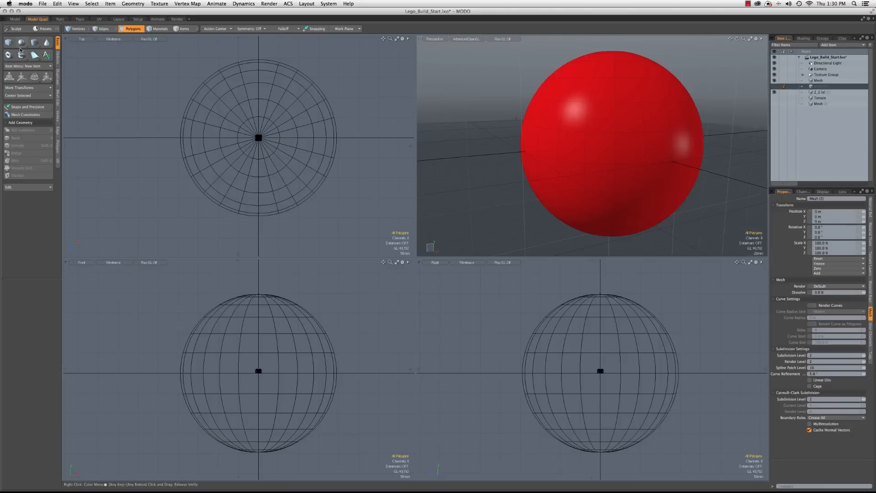
Step: Select the brick's polygons, fit the views to it, and reactivate the empty mesh layer
left_click(8, 43)
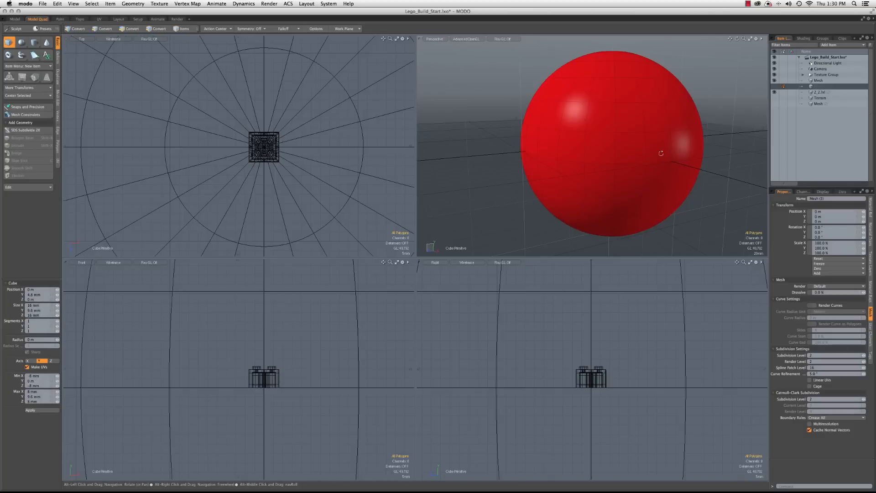
left_click(133, 28)
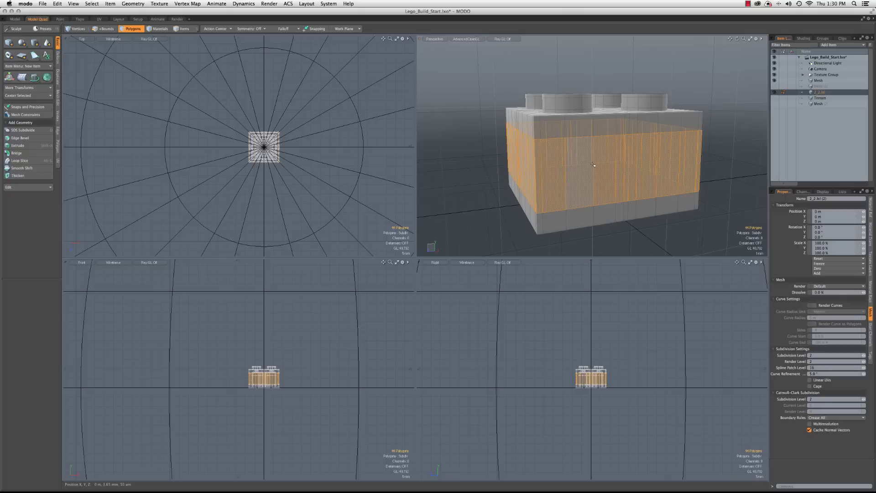
left_click(103, 28)
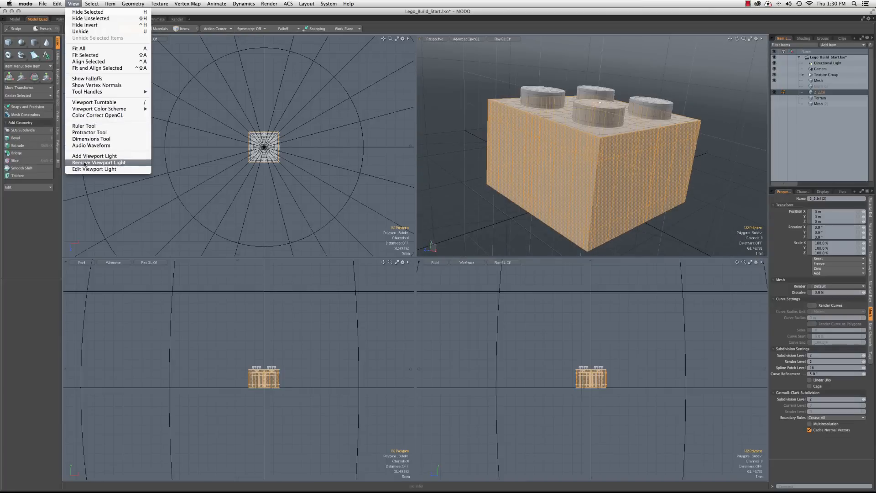
left_click(98, 162)
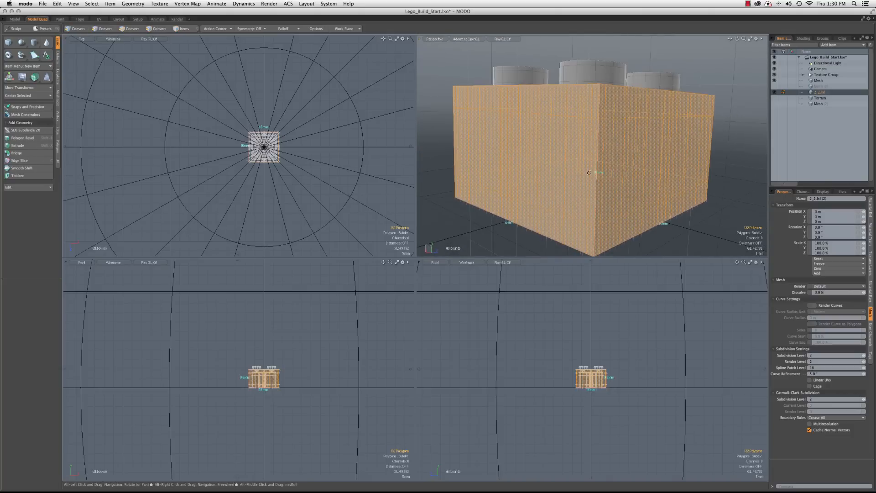
left_click(133, 28)
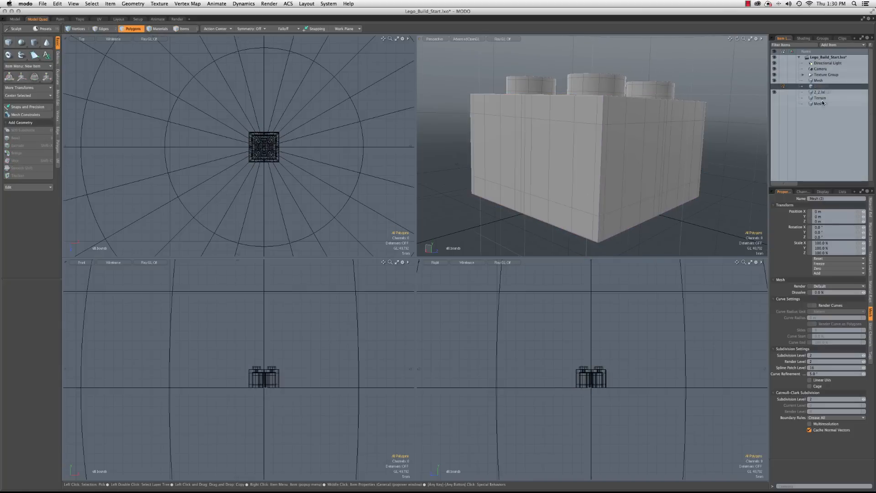
Step: Create a cube at Position Y 4.8 mm sized 16 × 9.6 × 16 mm around the brick body
left_click(8, 42)
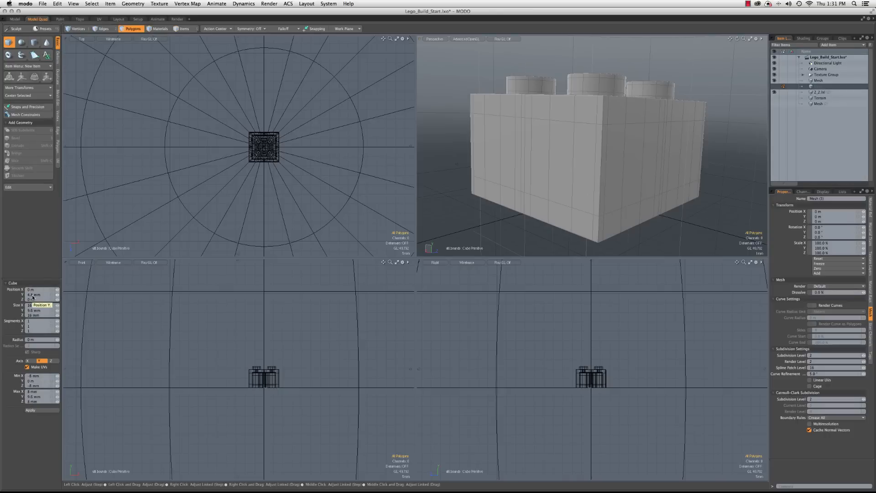
mouse_move(44, 320)
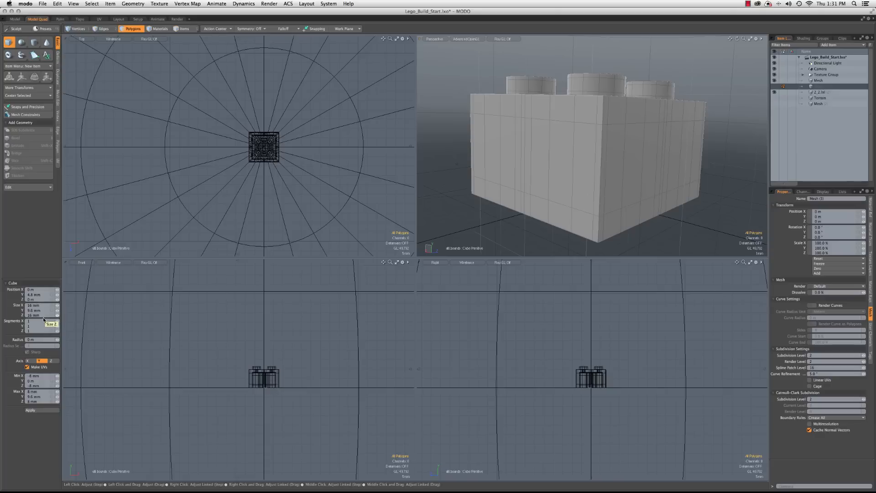
mouse_move(31, 410)
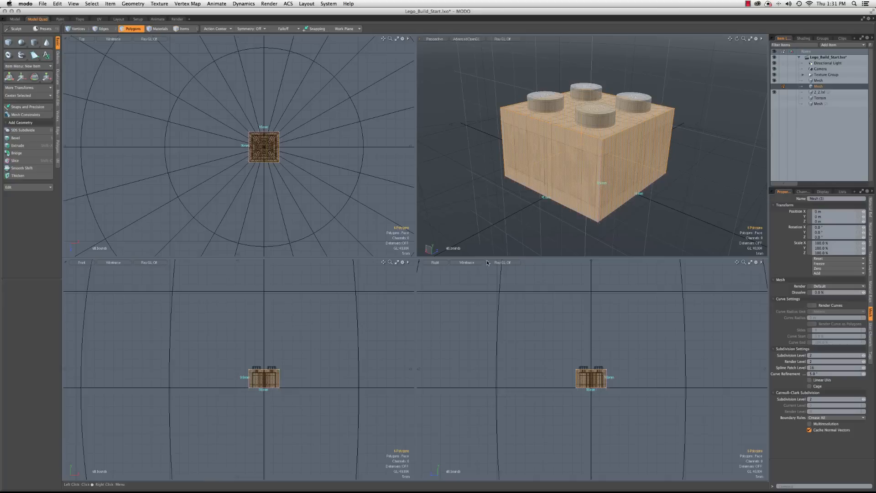
Step: Move the box diagonally one brick width beside and above the brick, then deselect it
left_click(17, 76)
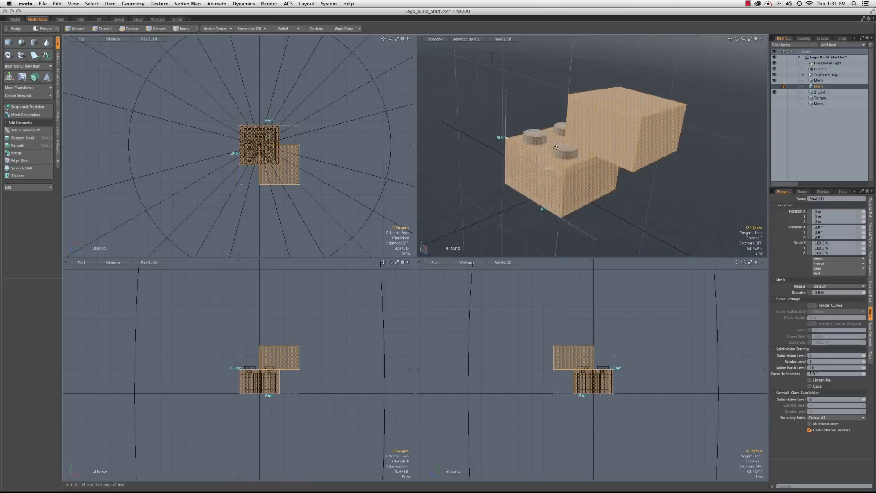
left_click(131, 28)
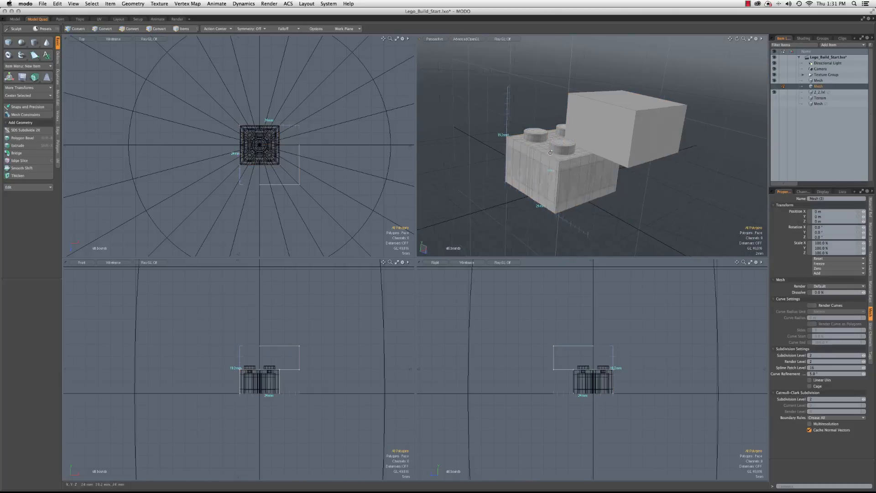
left_click(133, 28)
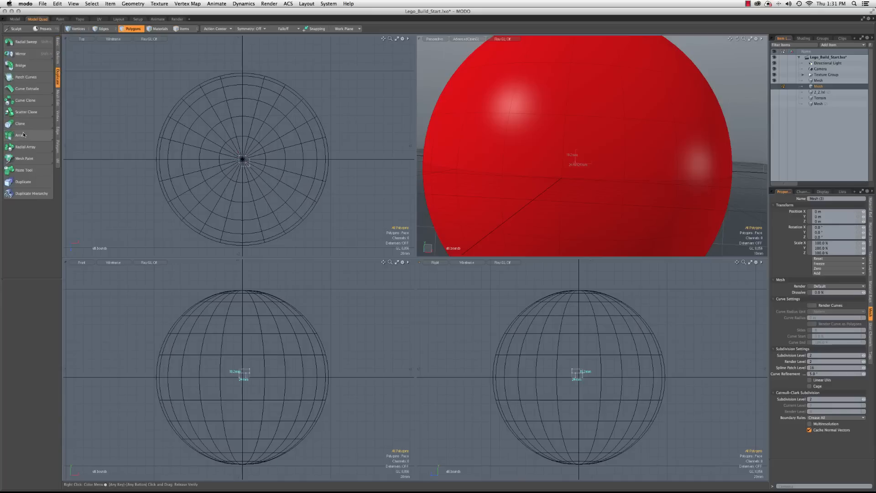
Step: Place the brick mesh at the origin and start the Array tool from the Duplicate toolbox
left_click(21, 135)
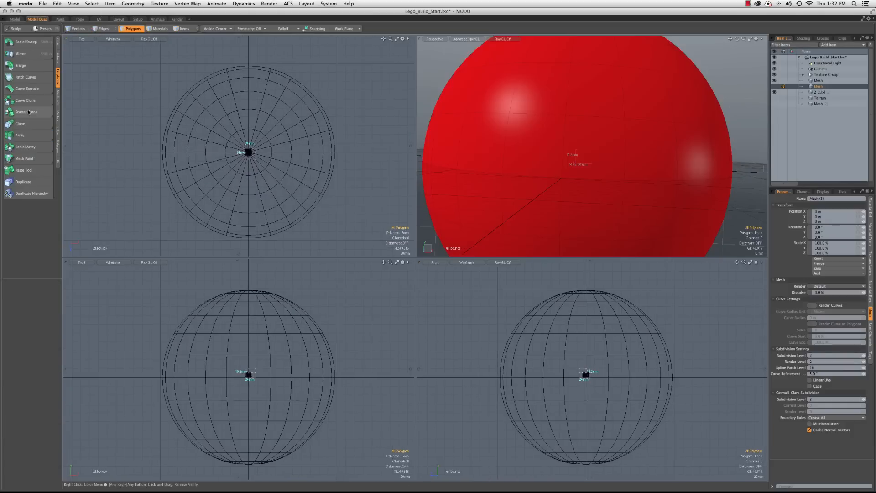
left_click(19, 135)
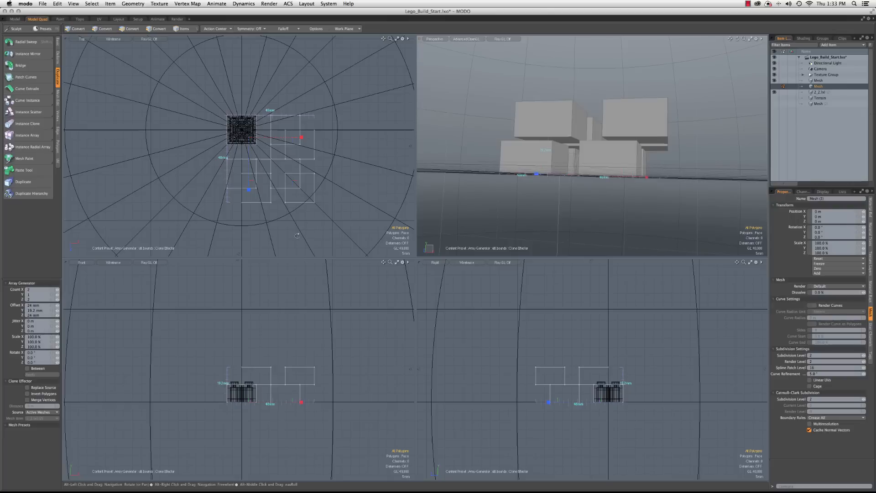
Step: Adjust Array Generator Count and Offset so the bricks form a long row
left_click(132, 28)
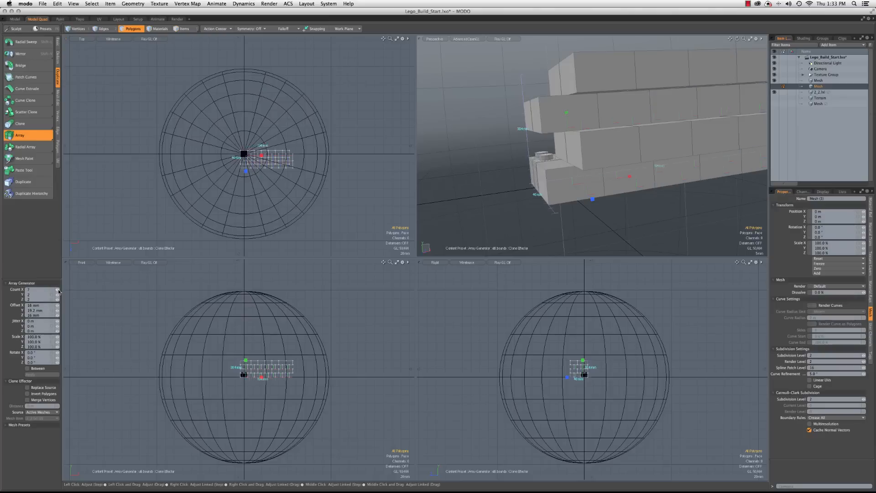
Step: Raise Count X, Y and Z so the array becomes a large brick grid
left_click(56, 289)
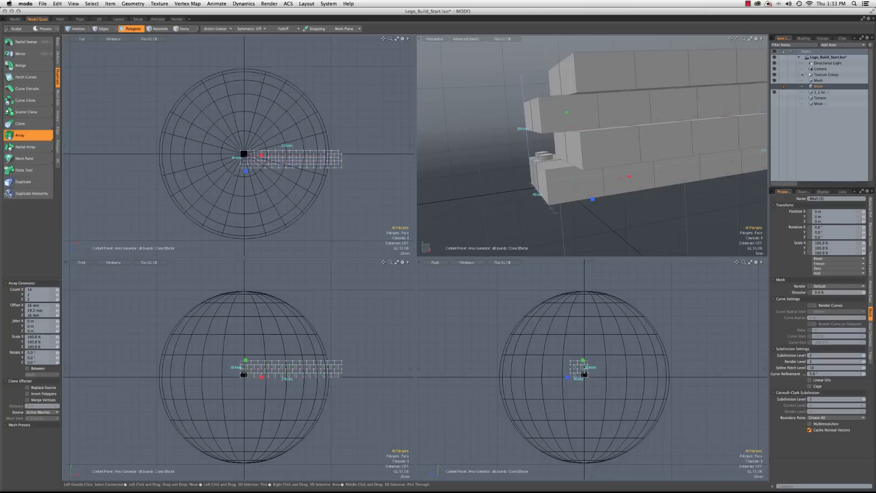
mouse_move(79, 290)
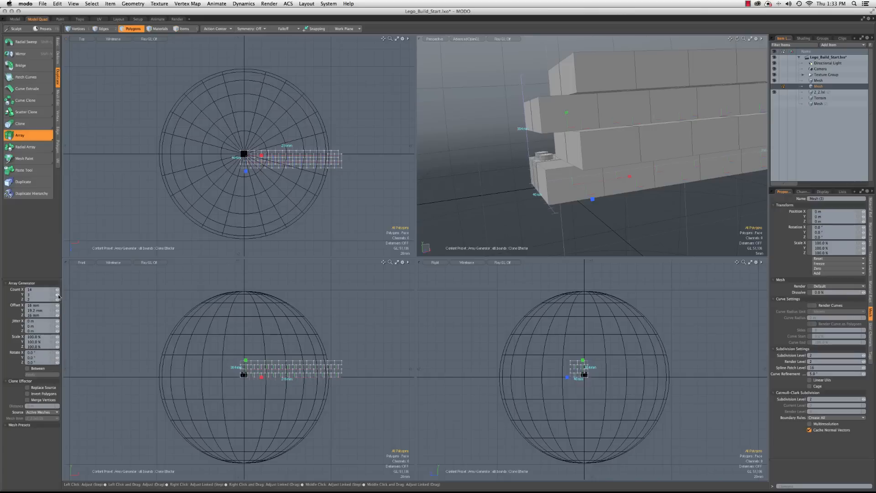
left_click(56, 295)
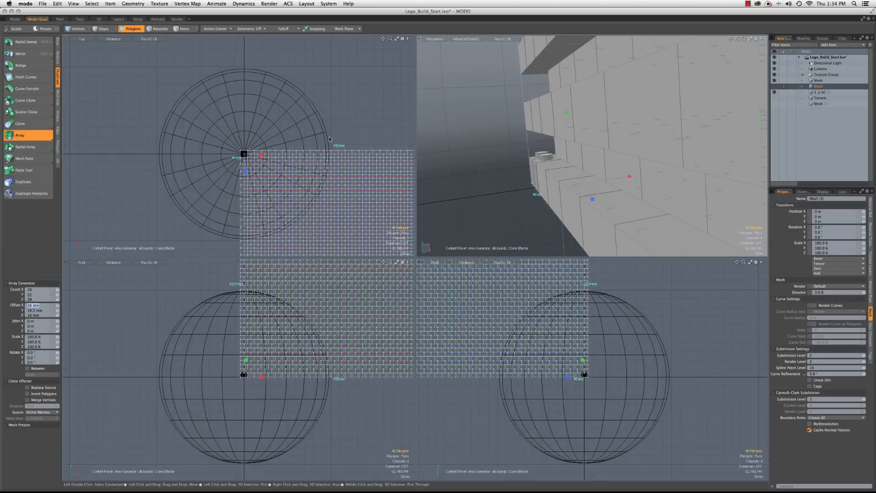
mouse_move(240, 380)
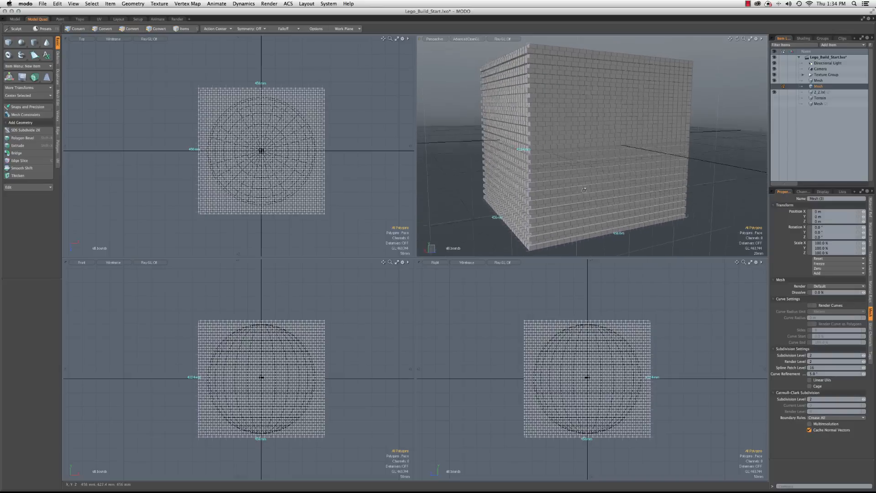
Step: Drop the Array tool and centre the brick block on the sphere with Center Selected
left_click(132, 28)
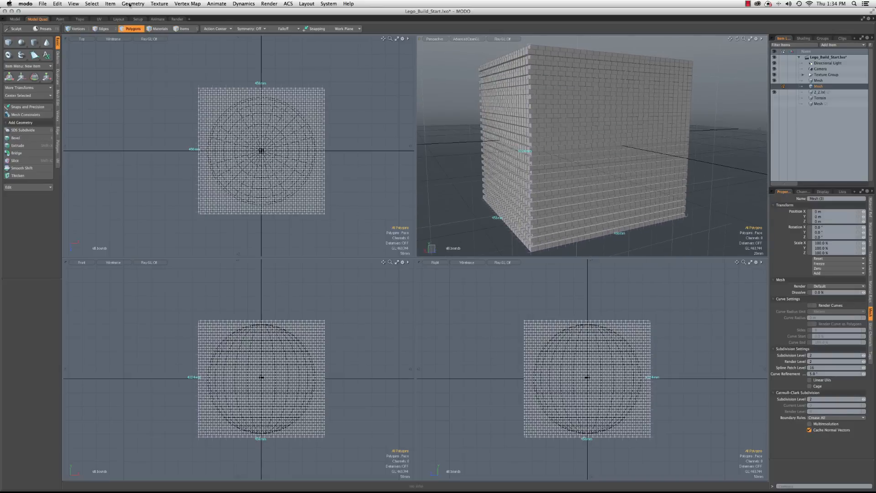
left_click(133, 4)
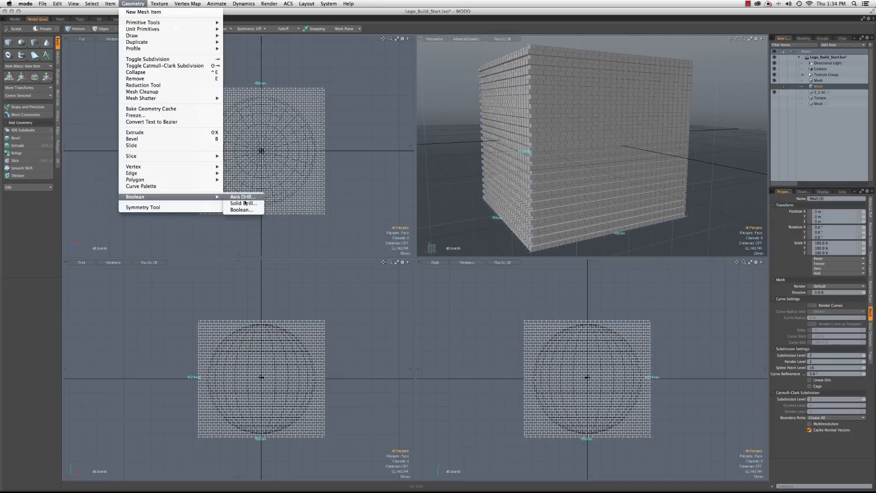
Step: Apply a Solid Drill in Stencil mode with the Ball material, using the background sphere
left_click(243, 203)
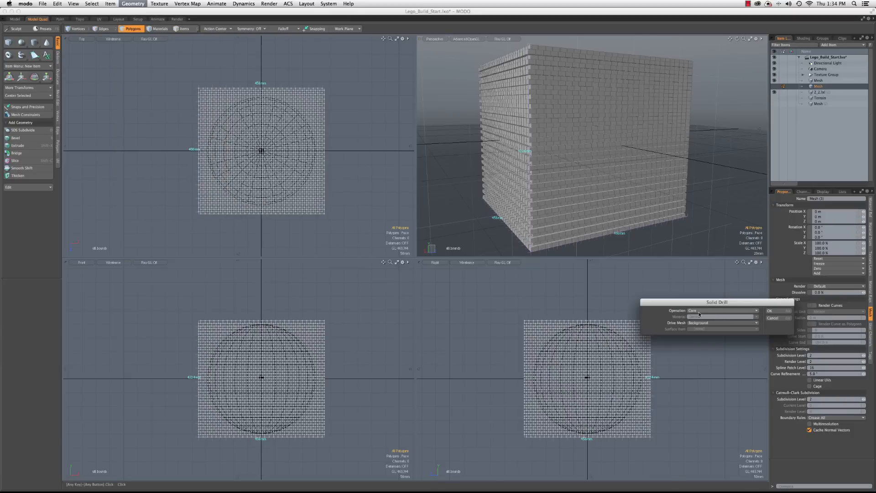
left_click(737, 310)
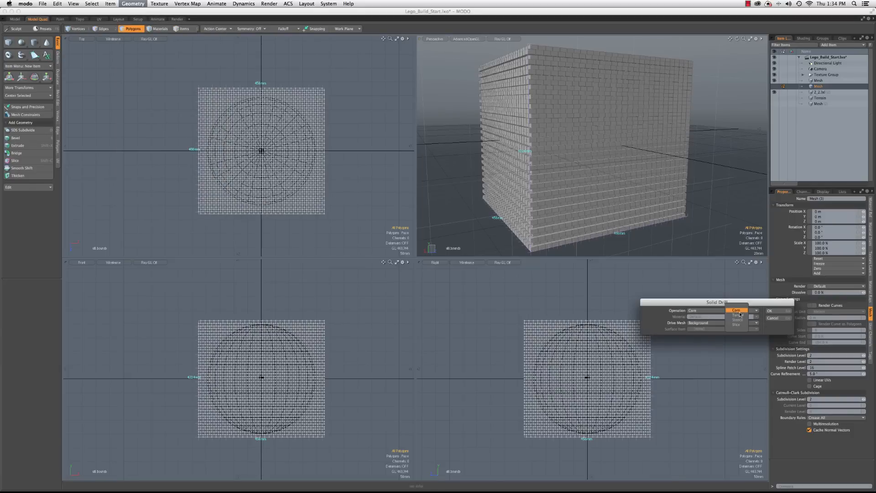
left_click(737, 320)
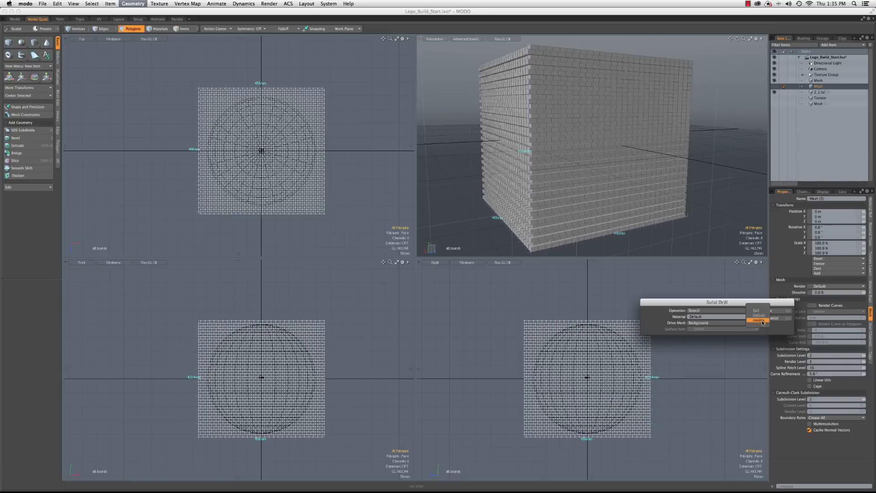
left_click(757, 310)
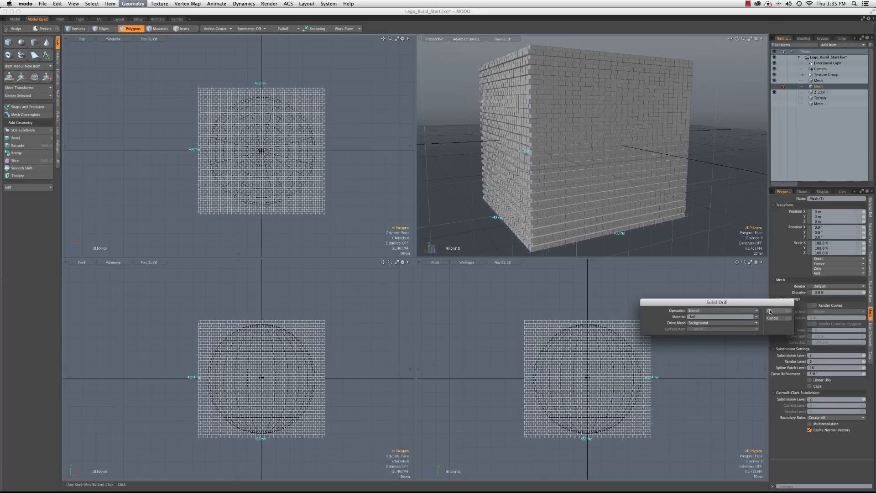
left_click(769, 311)
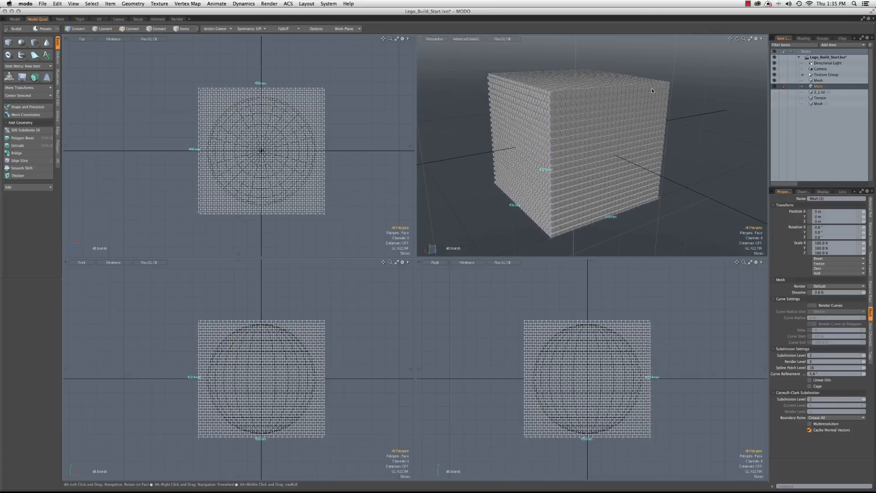
Step: Run the Stencil Solid Drill a second time with the sphere as background
left_click(133, 4)
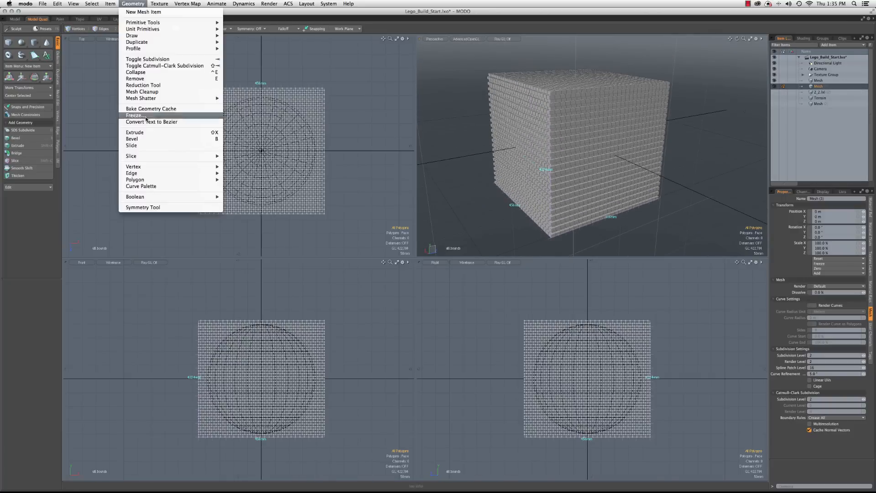
mouse_move(135, 197)
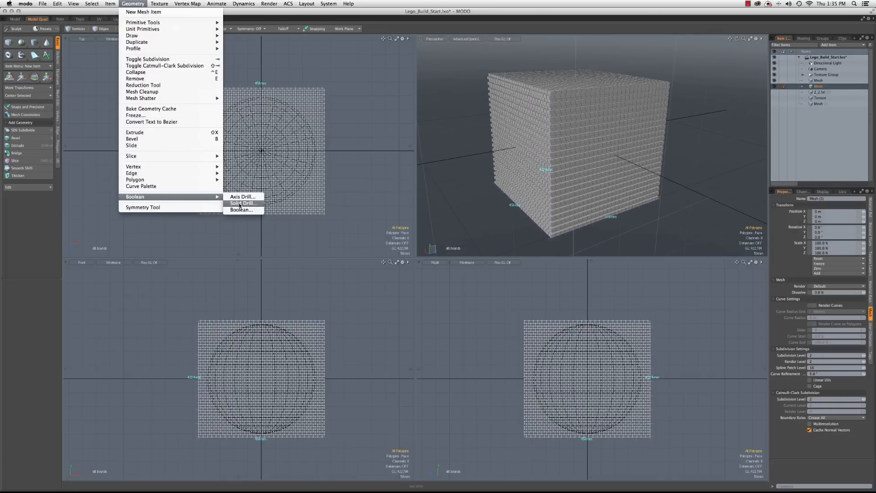
left_click(242, 203)
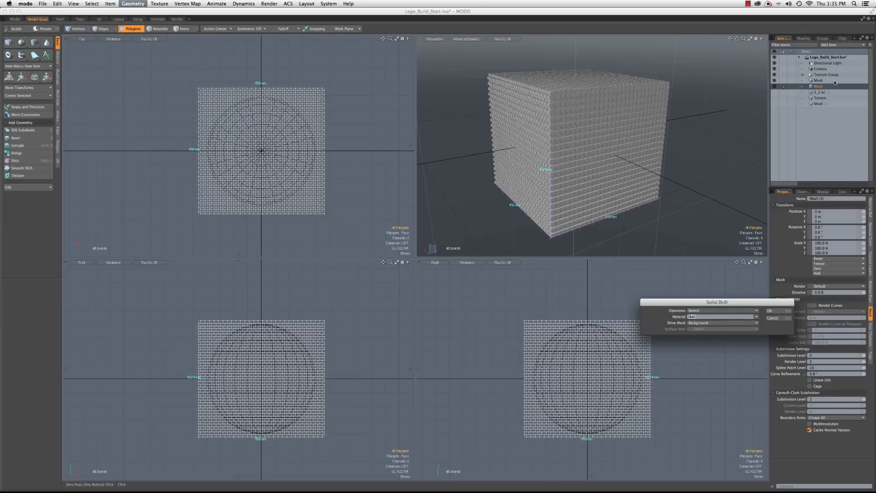
left_click(770, 310)
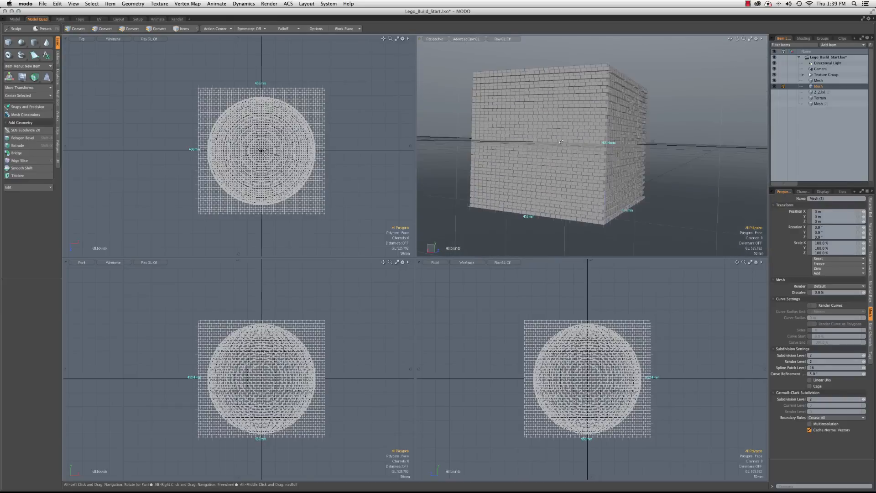
Step: Fit the views and expand the polygon statistics by material in the Lists panel
left_click(133, 29)
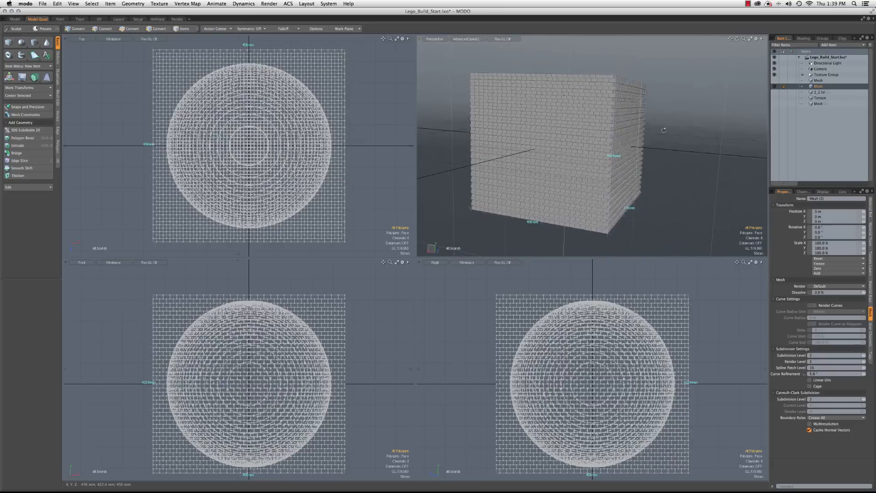
left_click(132, 28)
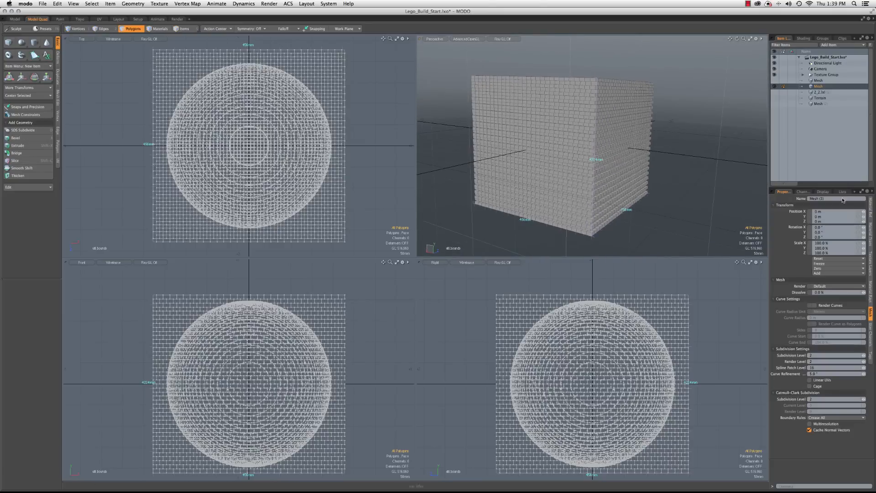
left_click(842, 192)
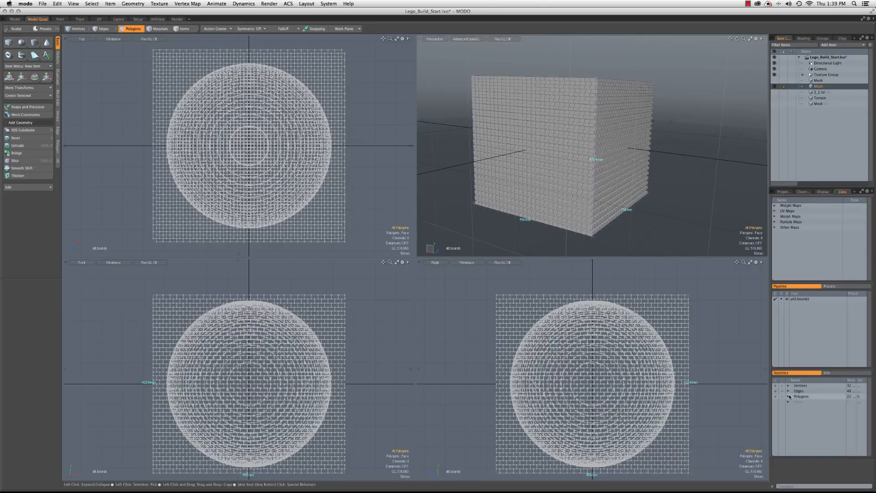
left_click(787, 396)
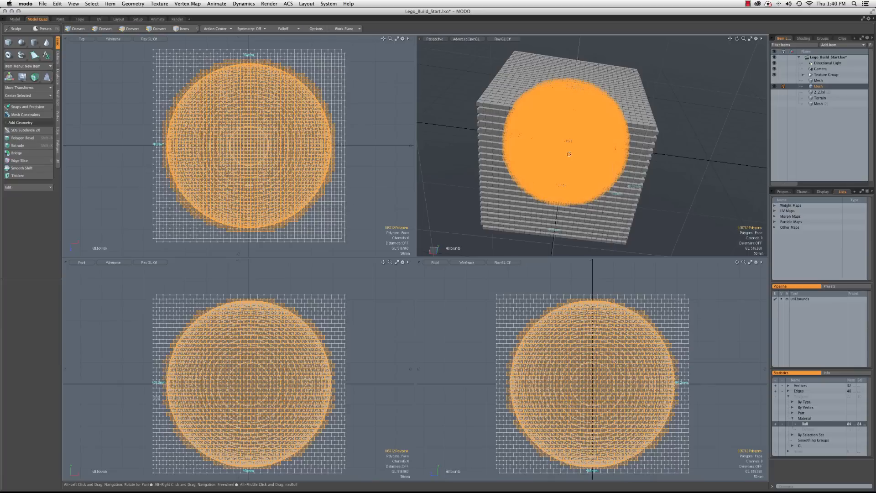
Step: Select only the Ball-material polygons, isolating the bricks inside the sphere
left_click(133, 28)
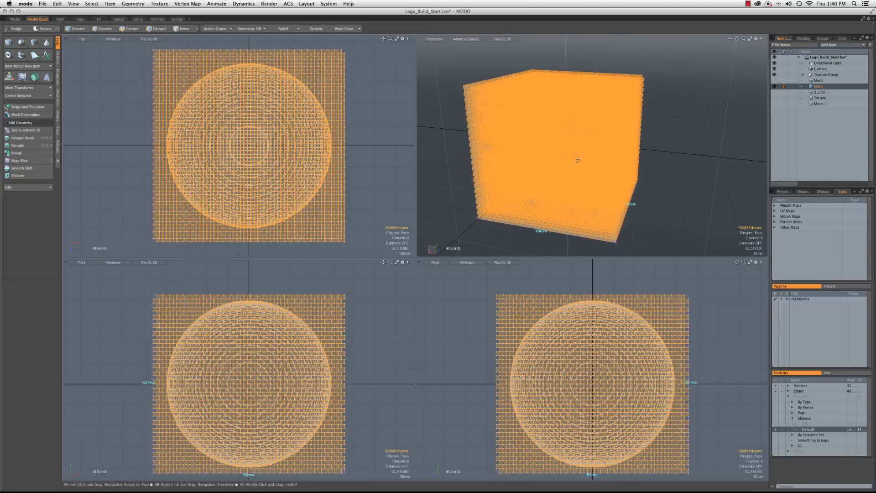
left_click(132, 28)
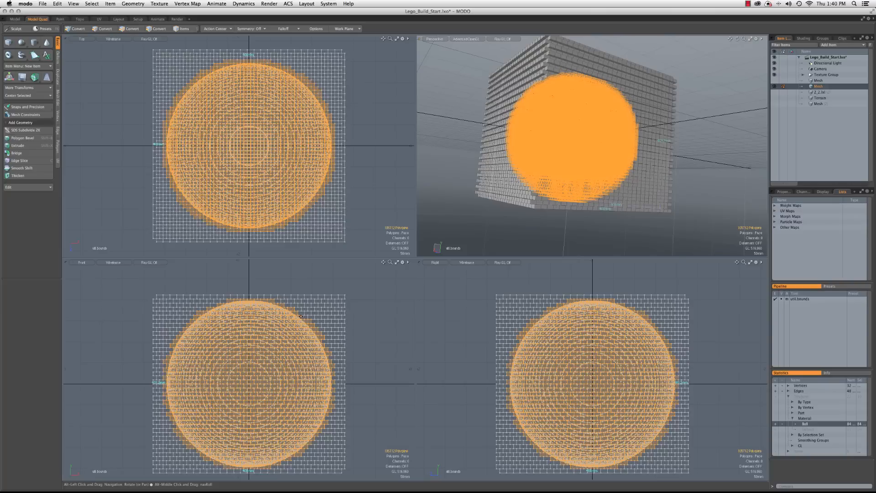
left_click(133, 28)
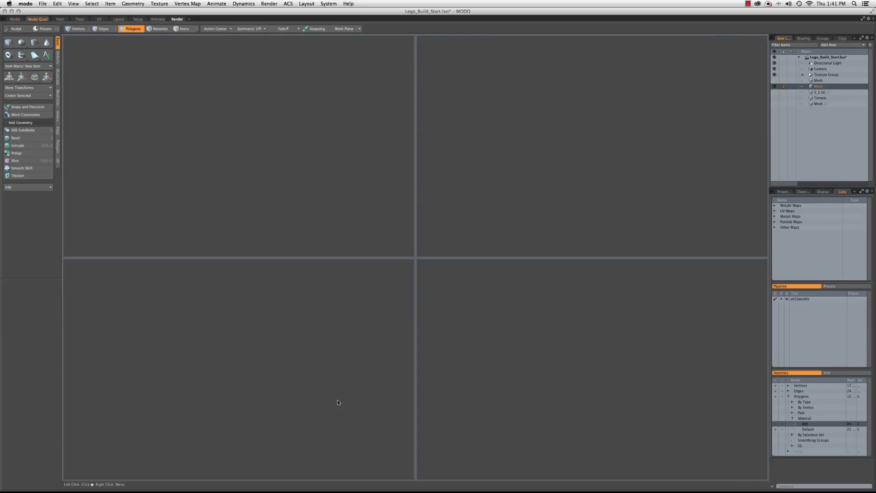
mouse_move(432, 194)
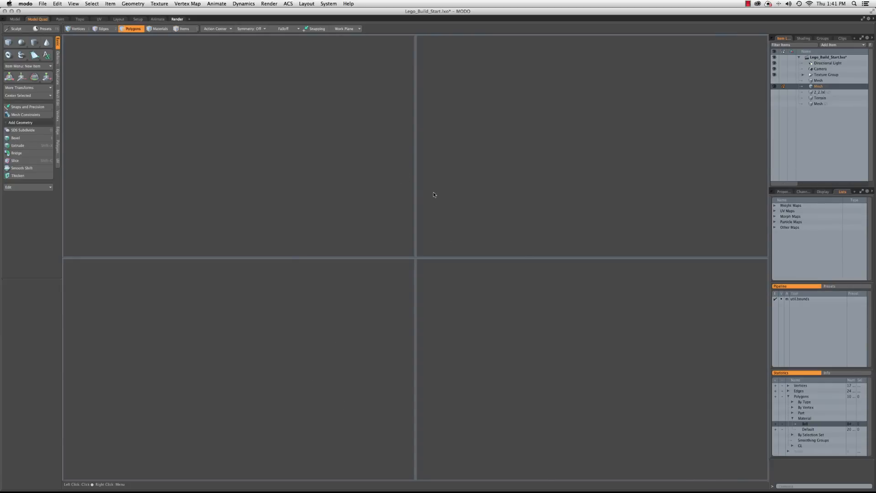
Step: View the blocky brick sphere in a maximized perspective view, then the quad layout
left_click(178, 18)
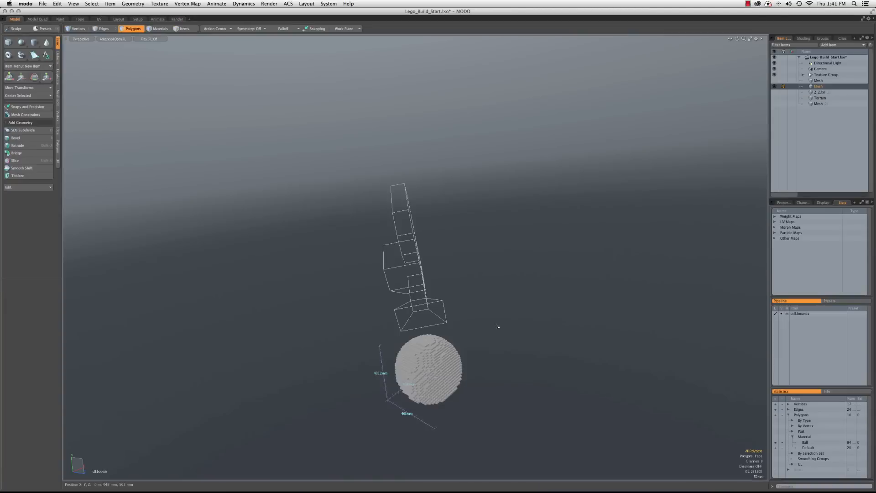
left_click(37, 20)
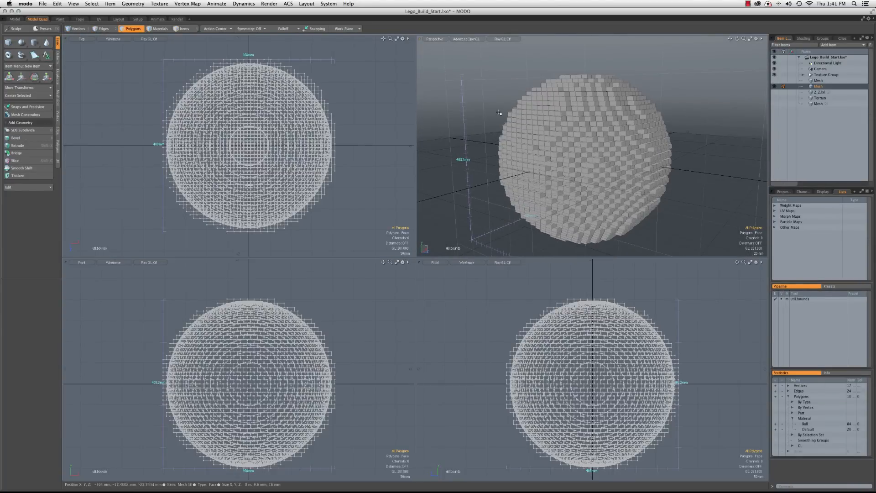
Step: Set Action Center to Local and scale every brick to 0% about its own center
left_click(217, 28)
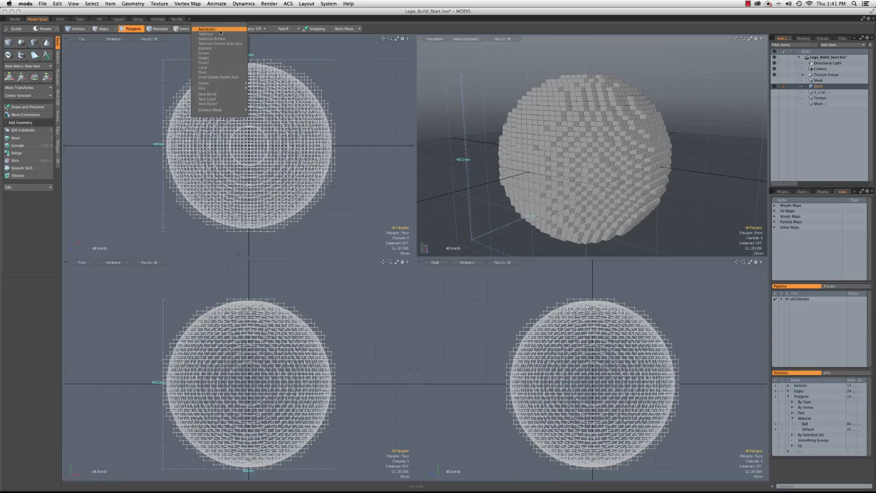
mouse_move(219, 73)
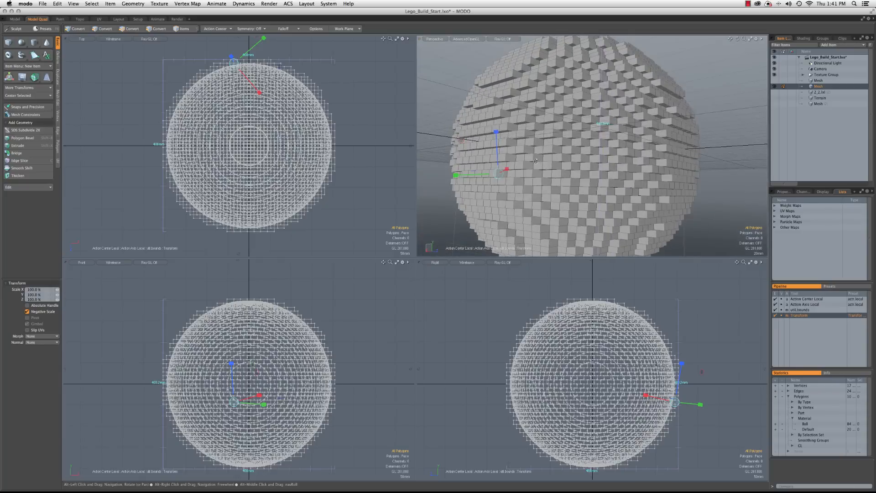
left_click(134, 28)
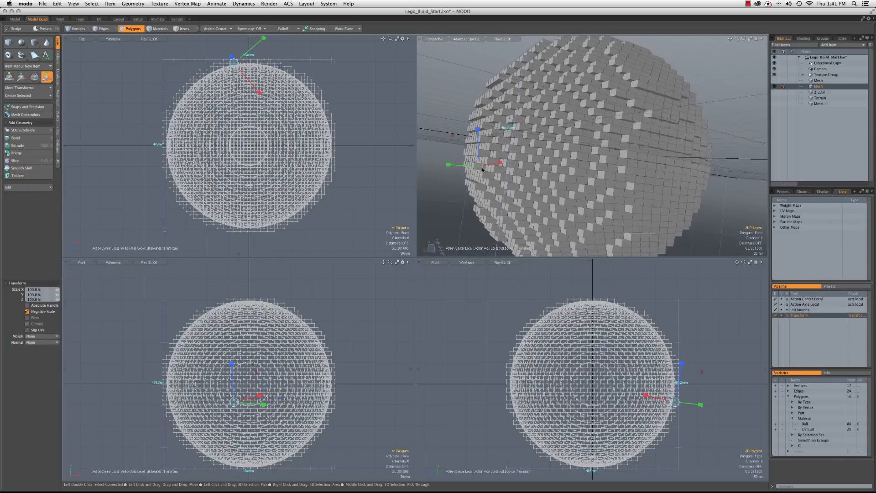
left_click(218, 28)
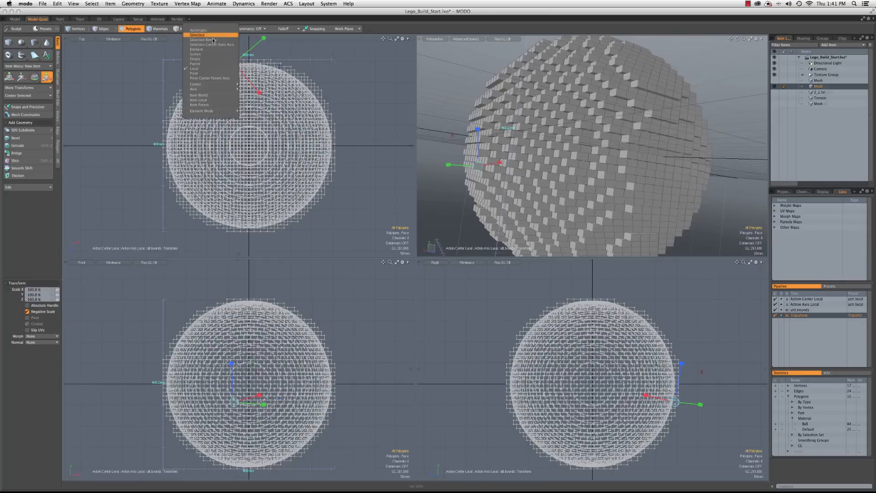
left_click(217, 28)
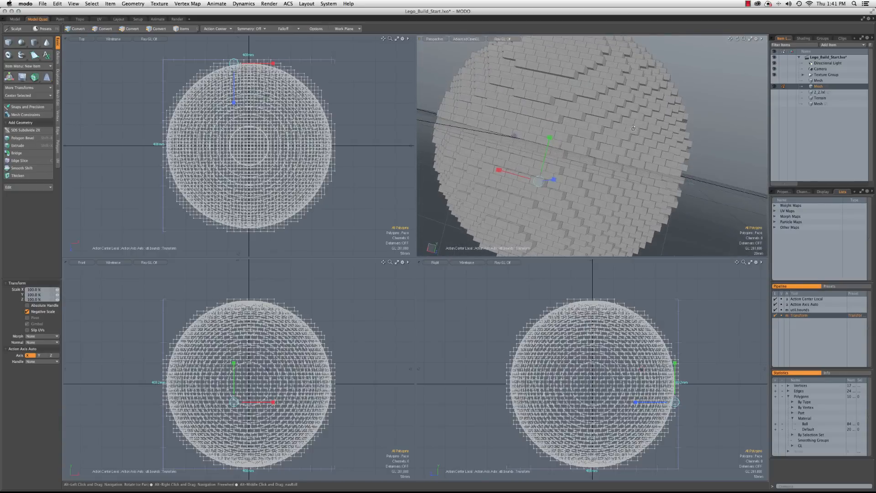
left_click(132, 28)
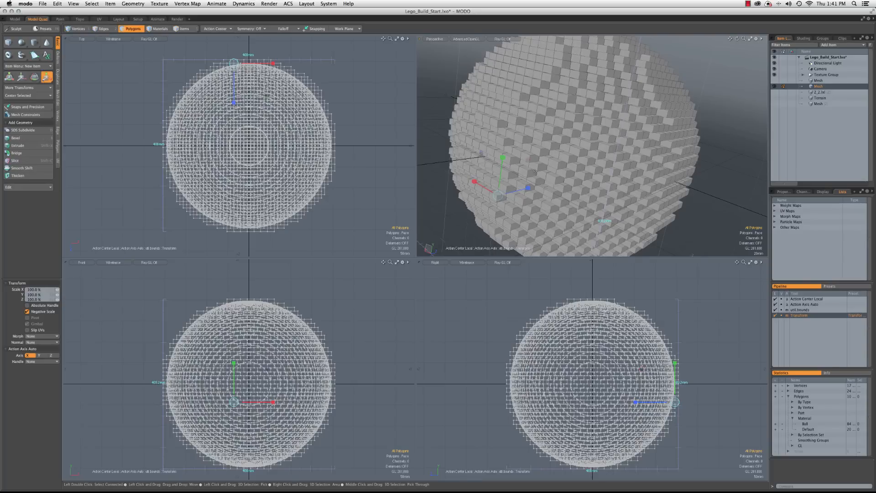
left_click(27, 312)
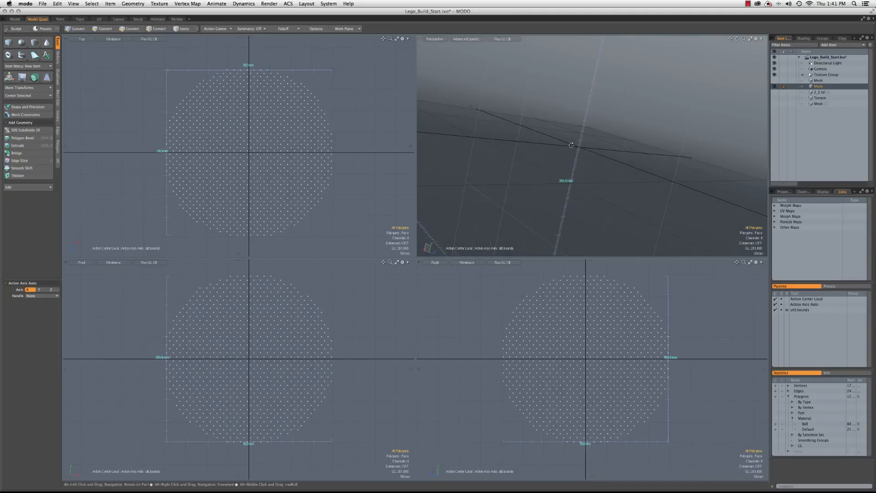
Step: Drop the scale tool and bring up the Vertex toolbox tab
left_click(133, 29)
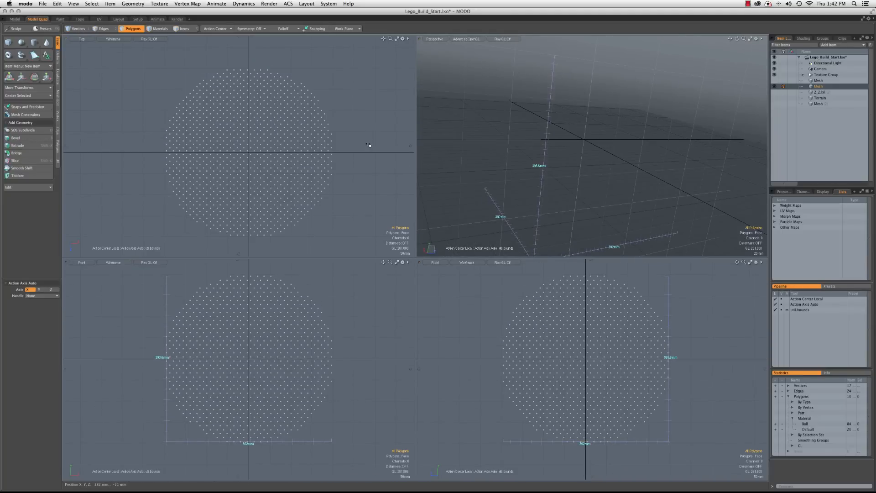
mouse_move(56, 118)
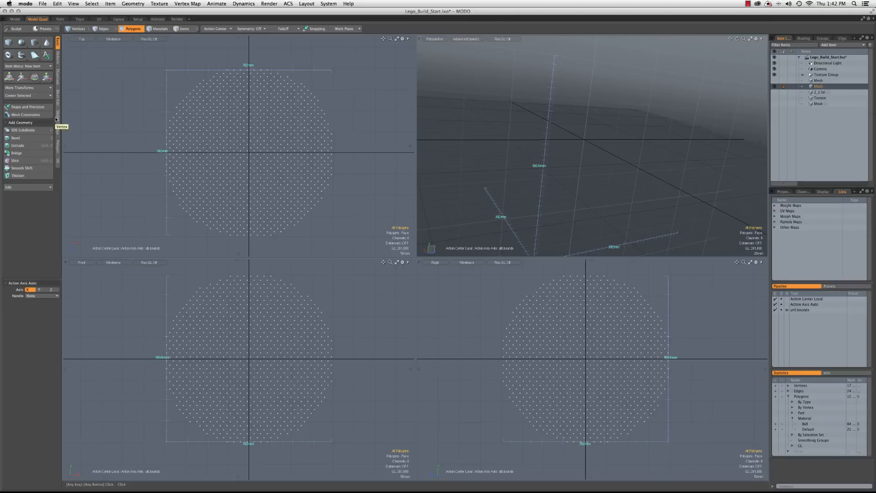
left_click(58, 121)
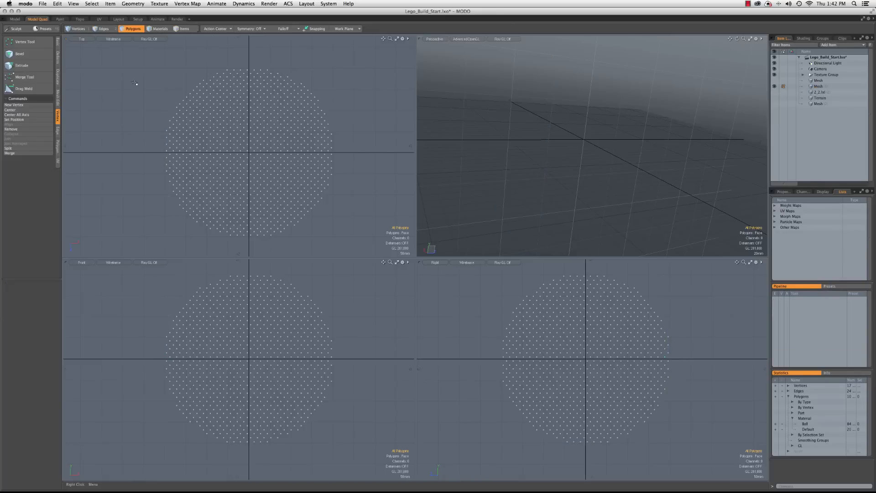
Step: Merge coincident vertices so each collapsed brick becomes a single point
left_click(24, 77)
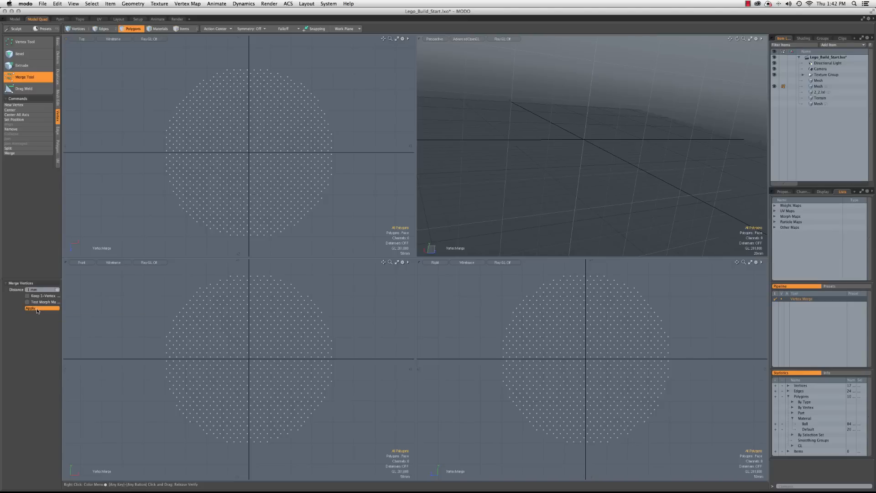
left_click(31, 307)
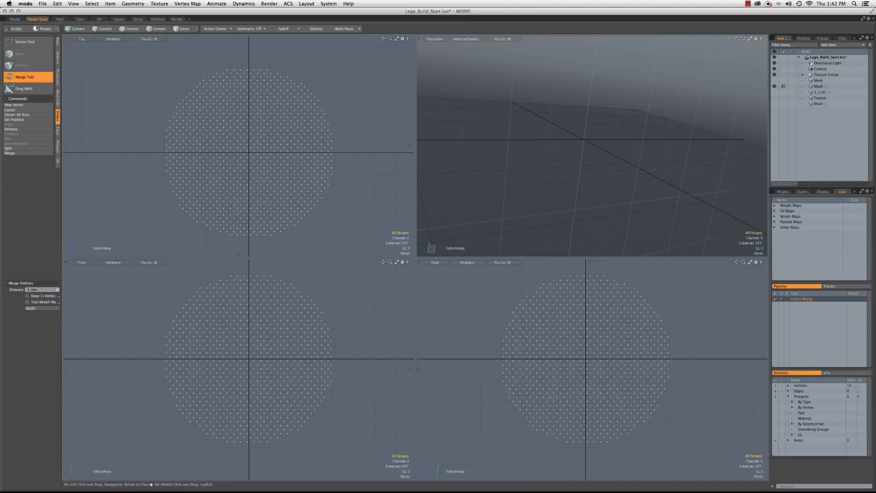
left_click(132, 28)
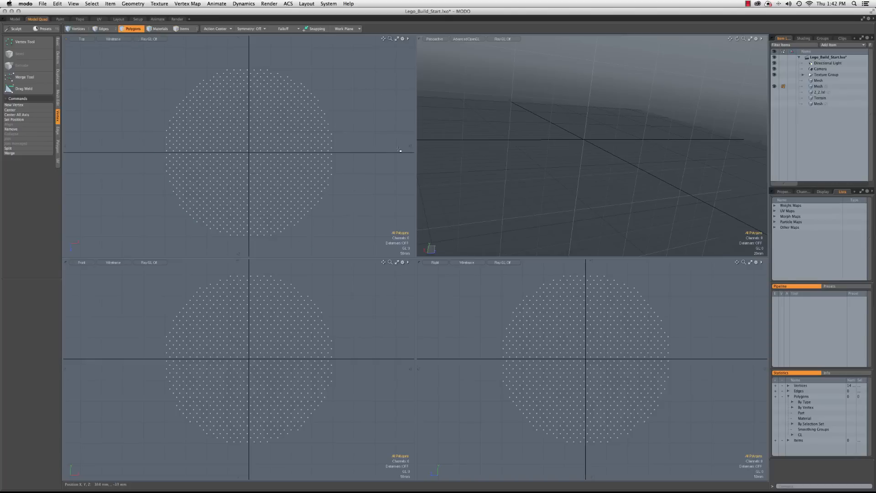
Step: Add a Replicator with the 2x2 brick as Prototype and the dotted sphere as Point Source
left_click(78, 28)
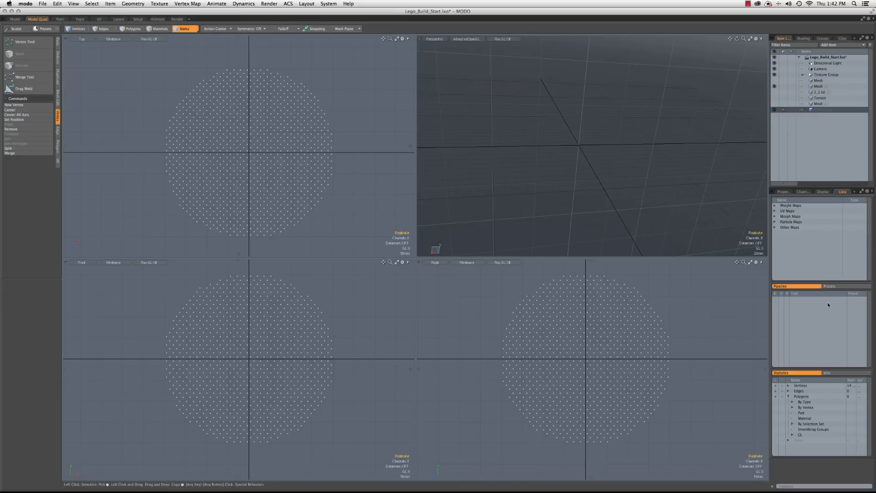
left_click(782, 191)
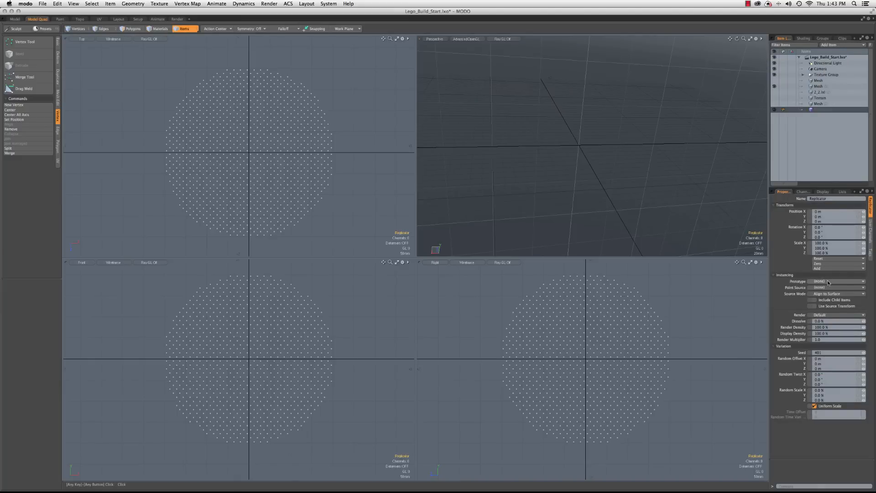
left_click(835, 280)
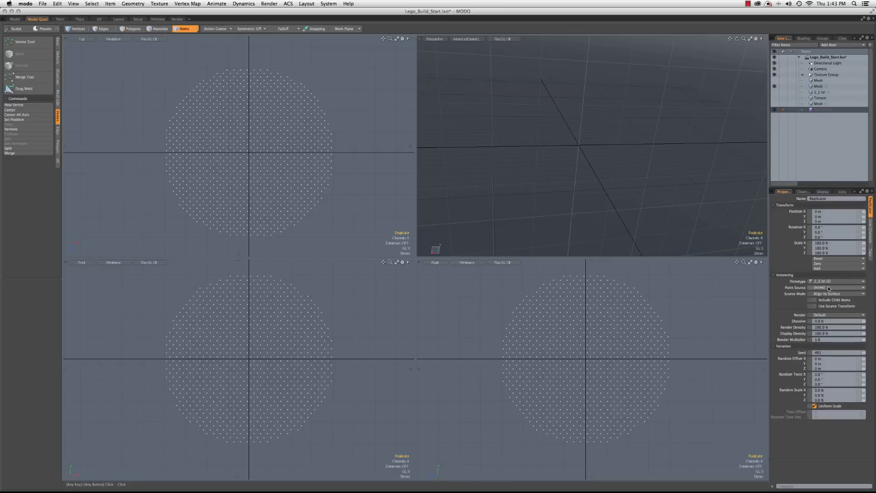
left_click(836, 281)
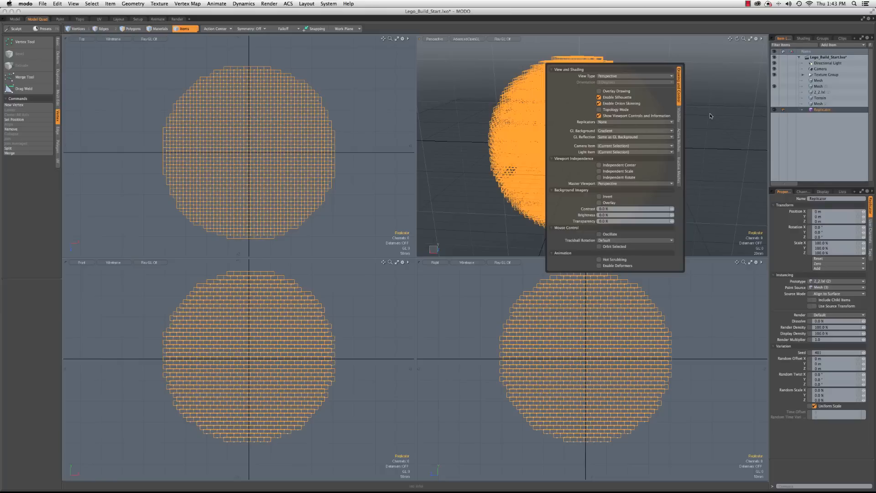
mouse_move(708, 115)
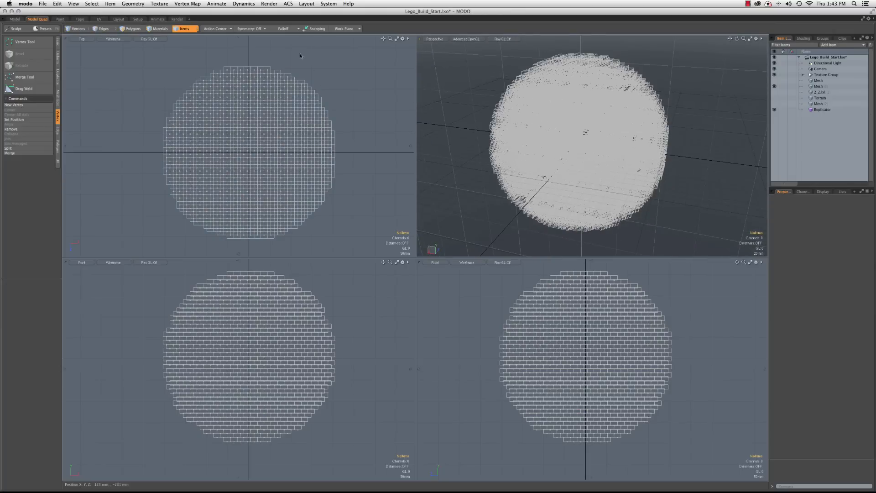
left_click(177, 18)
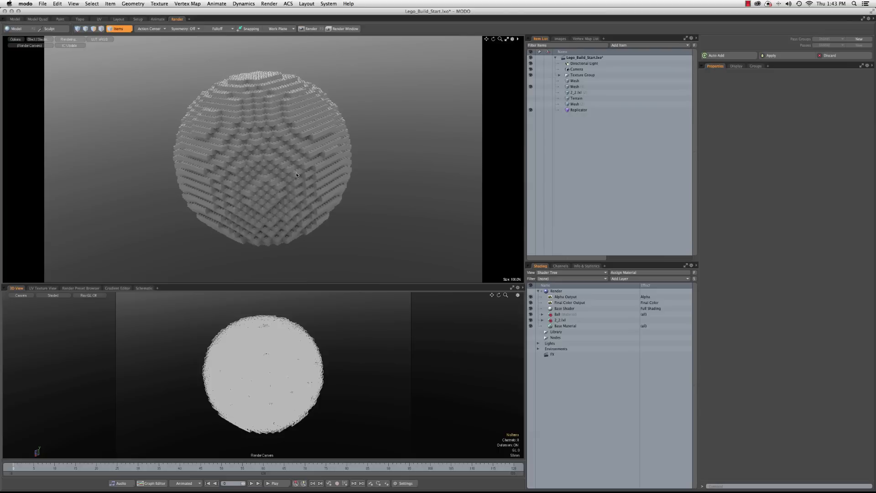
mouse_move(239, 255)
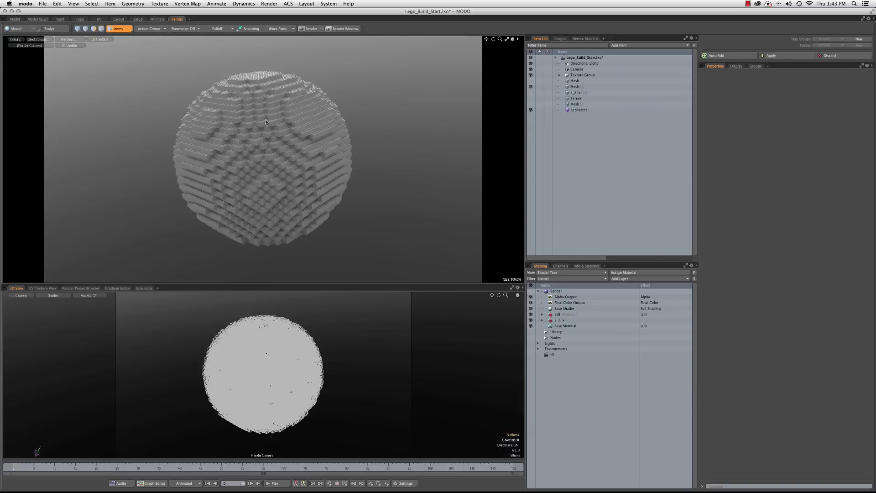
mouse_move(288, 204)
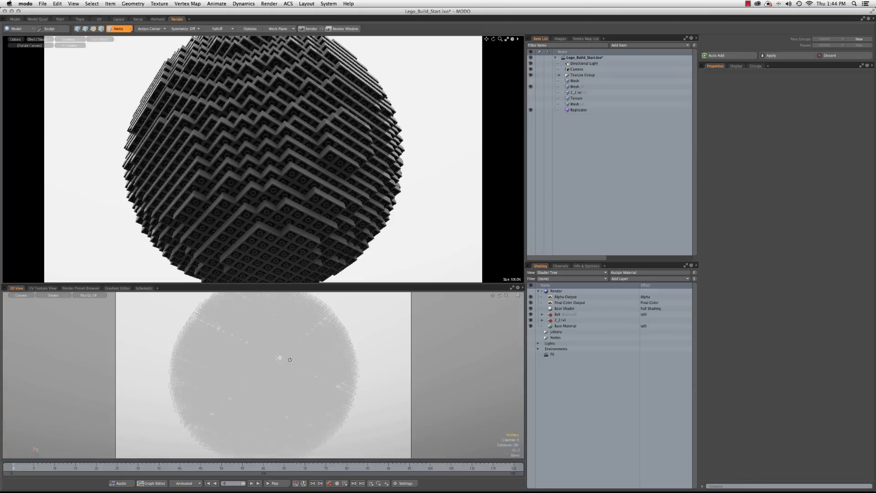
Step: Return to the four-view modeling layout after previewing the brick ball render
left_click(36, 18)
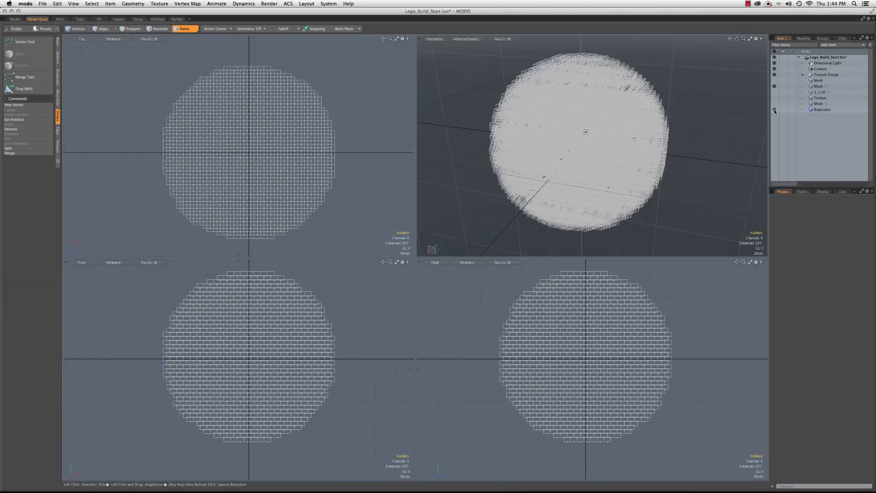
Step: Show the Terrain item with the Dimensions Tool, then select the brick block grid mesh
left_click(819, 98)
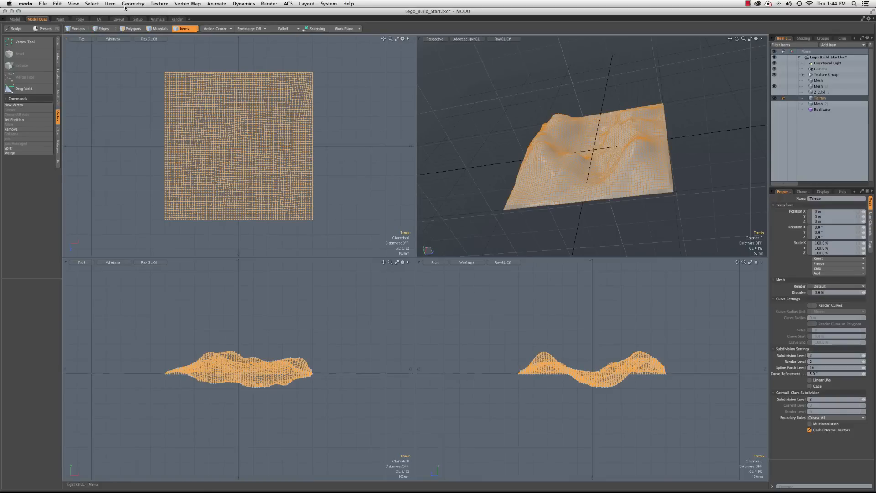
left_click(57, 4)
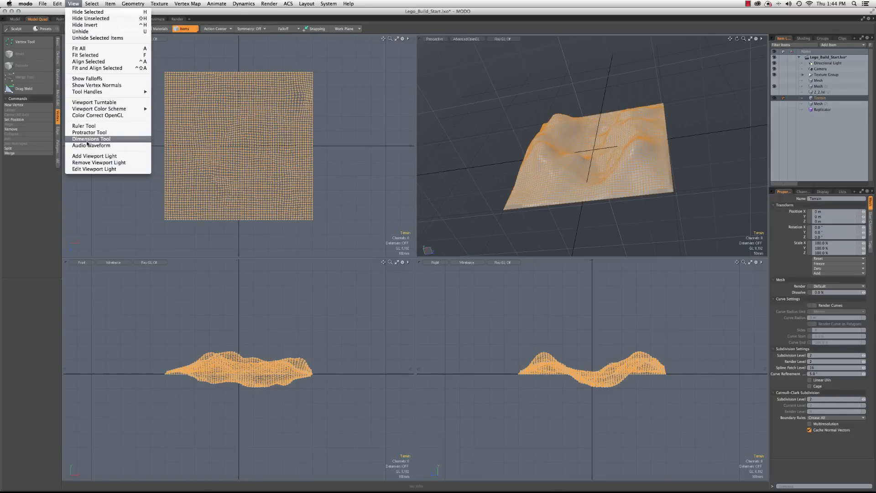
left_click(90, 138)
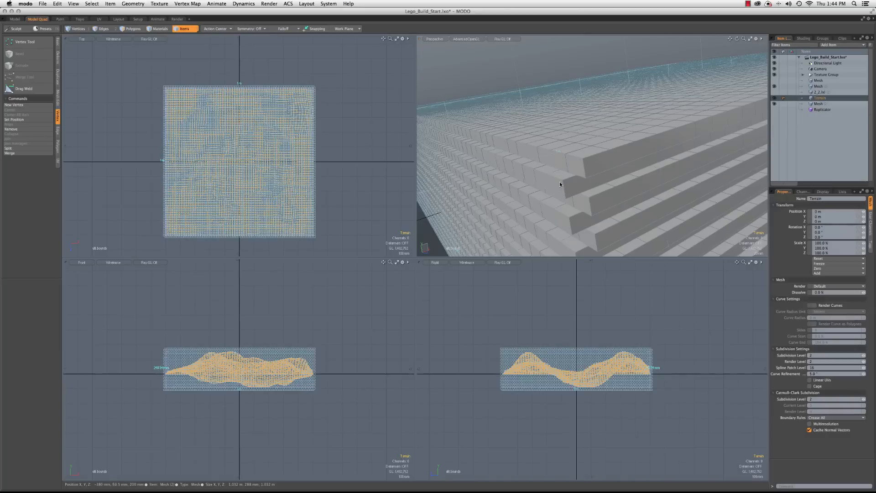
mouse_move(585, 171)
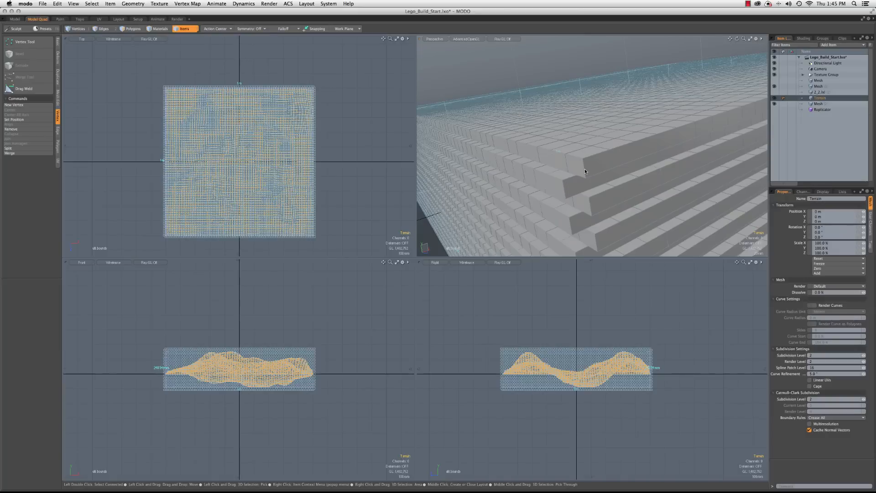
mouse_move(485, 59)
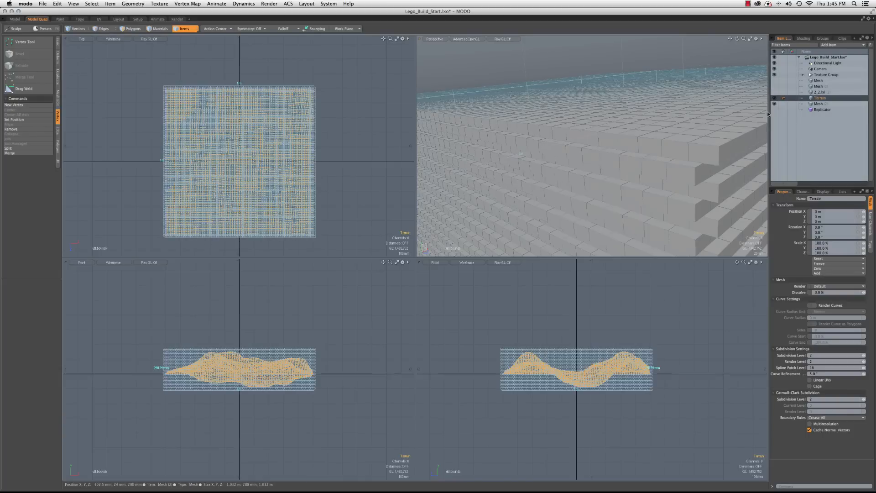
left_click(817, 103)
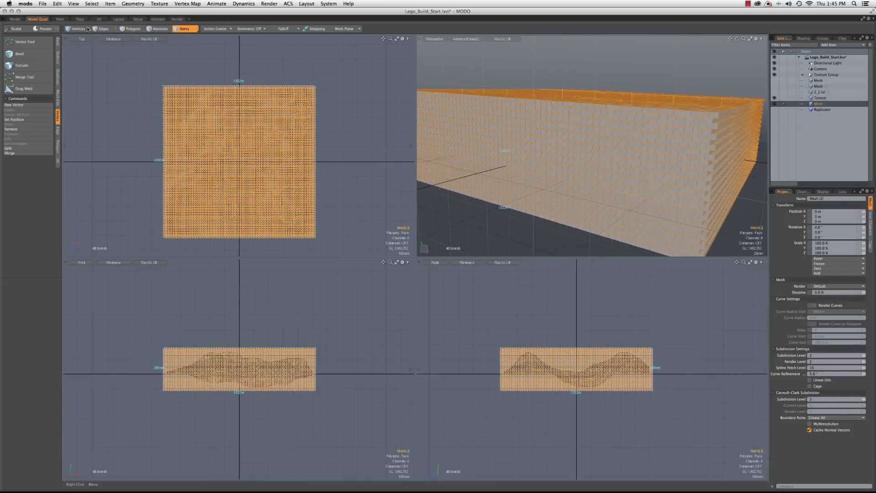
Step: Apply Geometry > Boolean > Solid Drill with the background terrain as the drive mesh
left_click(133, 4)
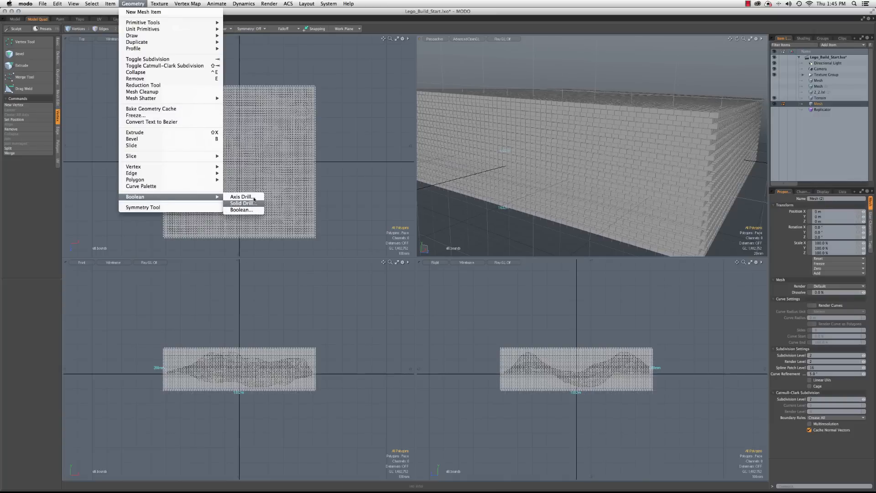
left_click(243, 203)
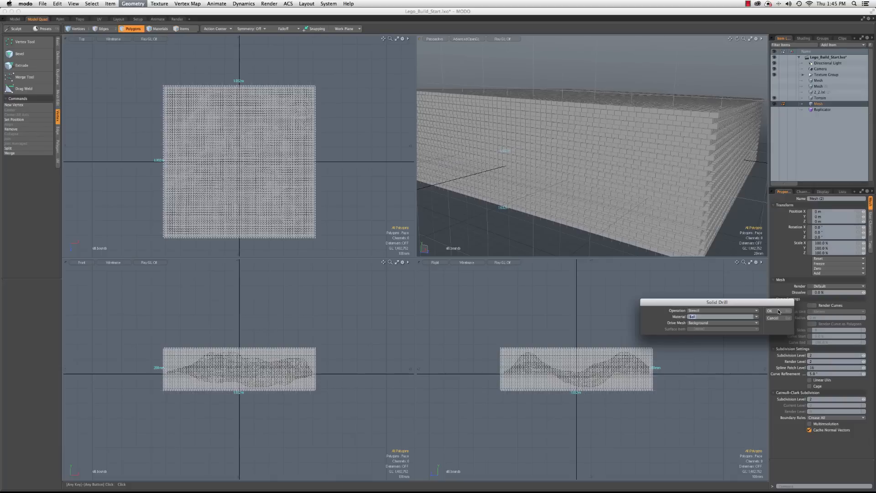
left_click(769, 311)
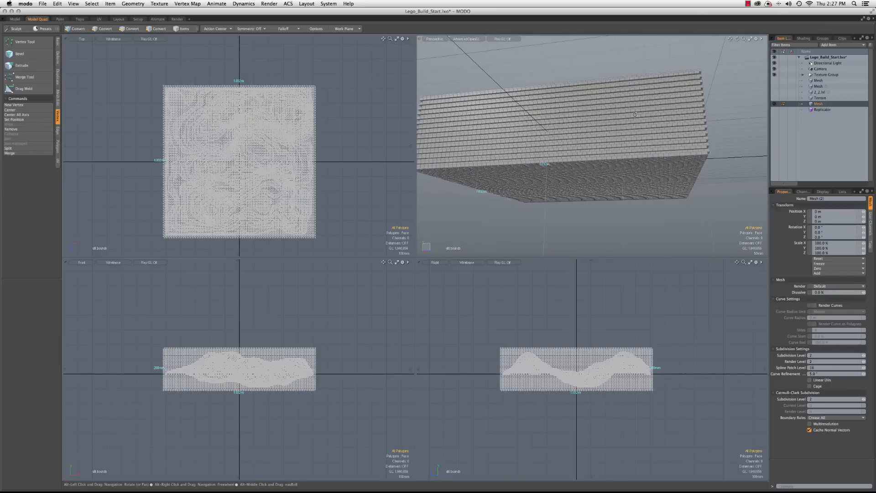
Step: Select the drilled polygons by material and delete the bricks outside the terrain
left_click(132, 28)
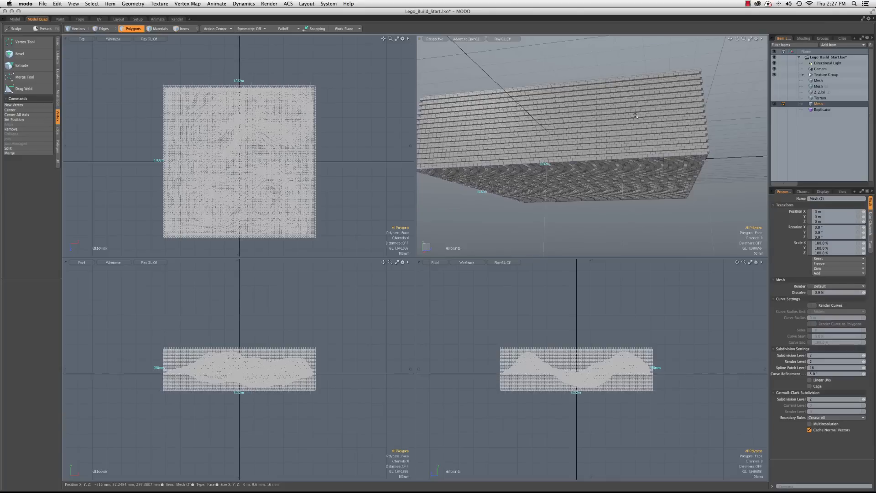
mouse_move(630, 76)
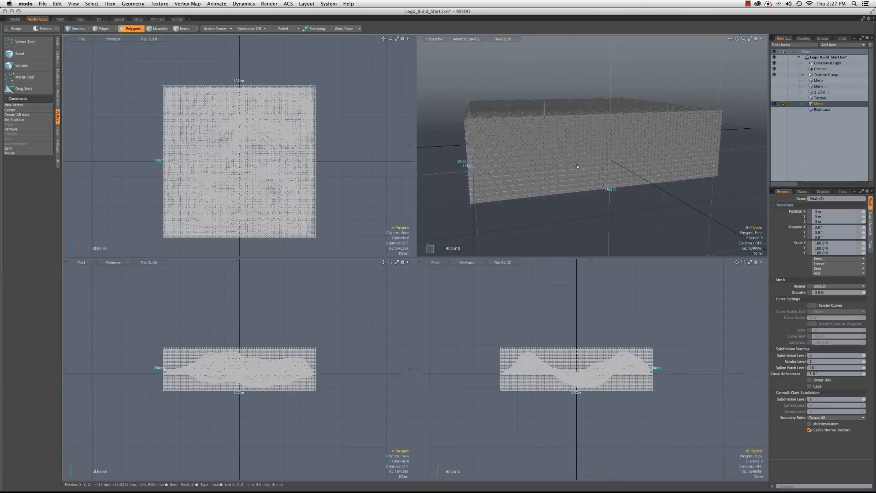
mouse_move(489, 171)
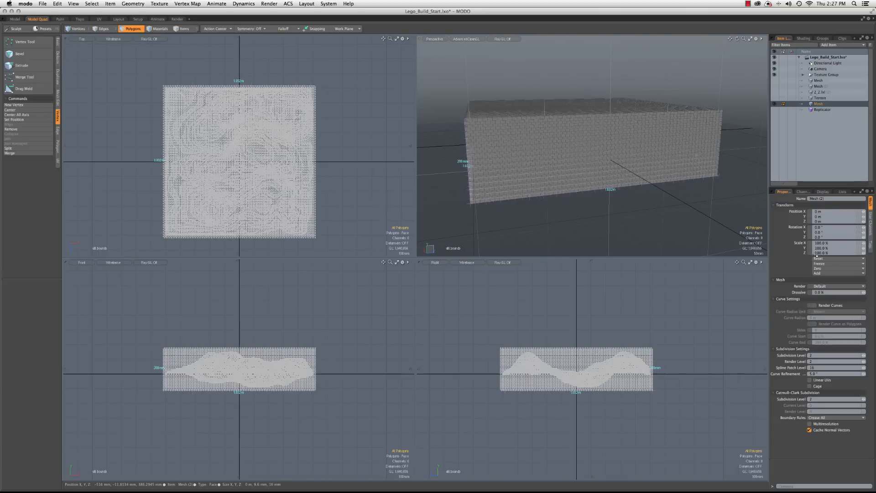
left_click(842, 191)
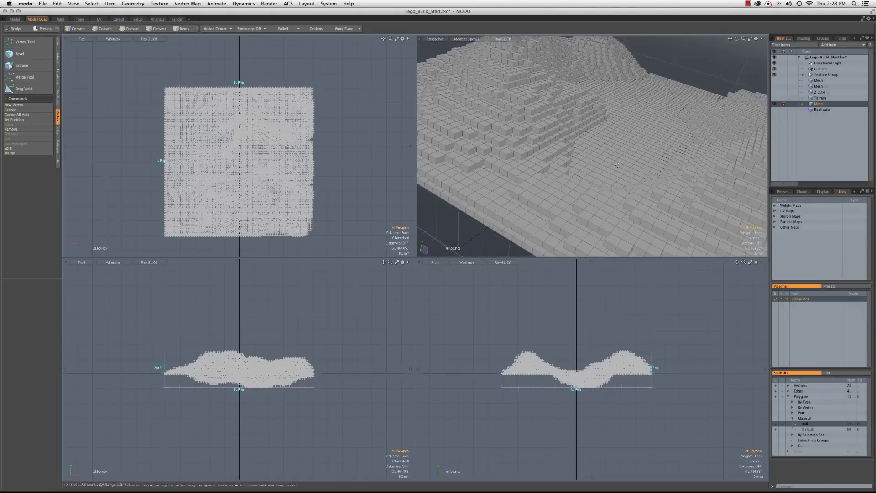
left_click(133, 29)
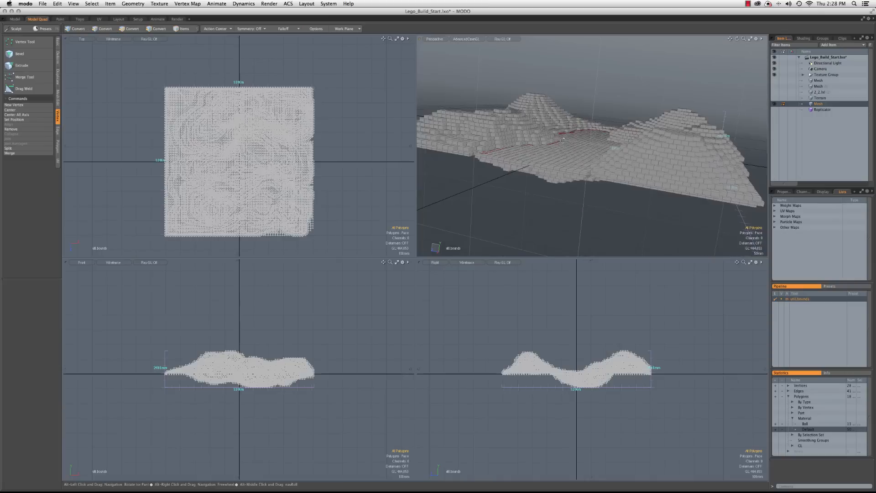
Step: Collapse each brick's polygons to its local centre and merge the resulting points
left_click(133, 29)
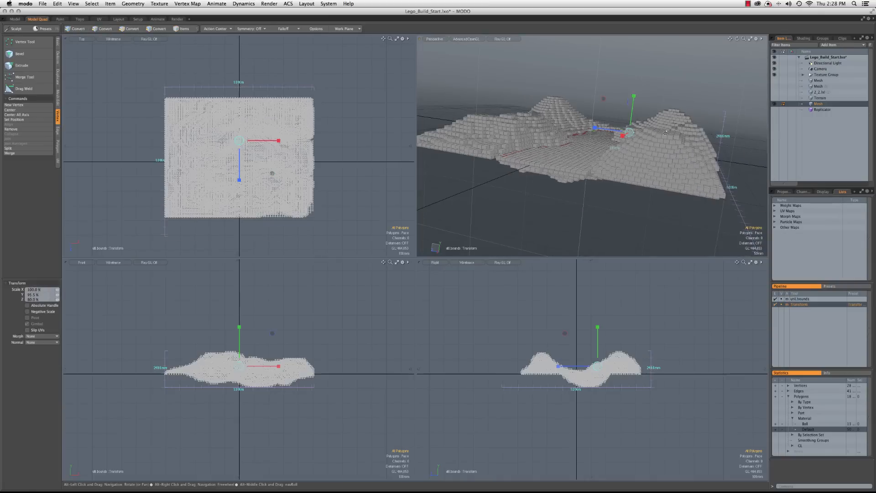
left_click(133, 28)
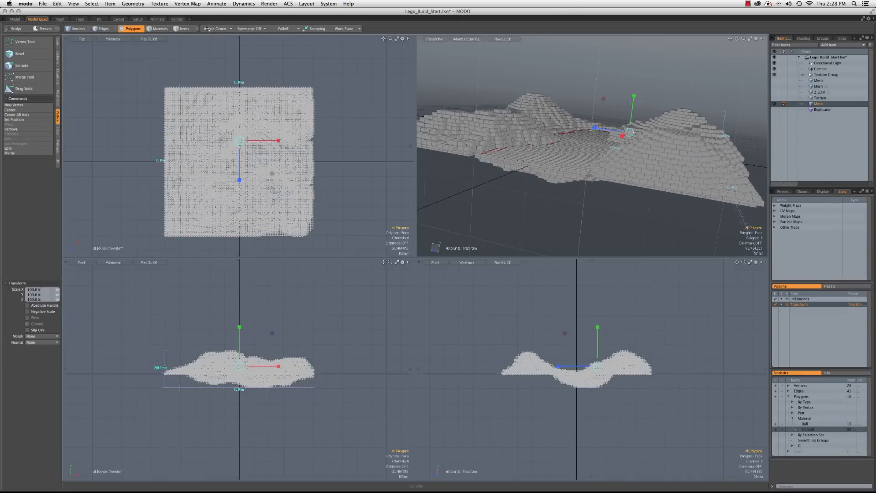
left_click(216, 28)
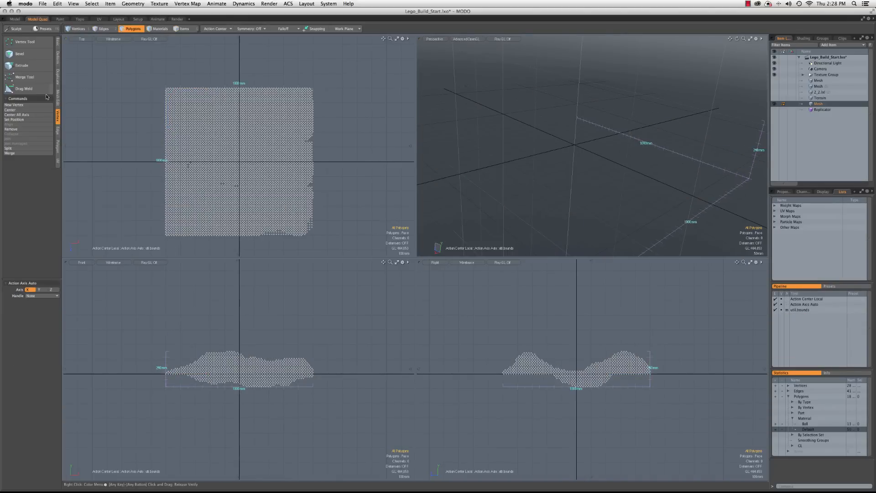
left_click(25, 77)
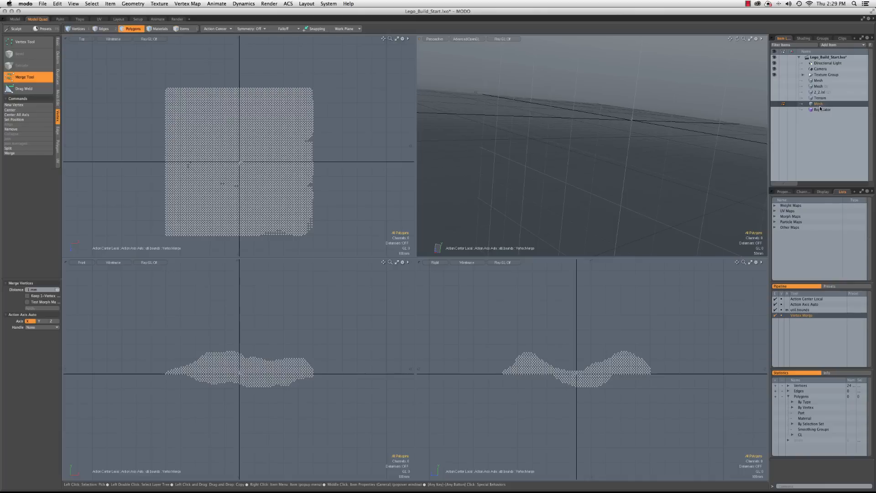
Step: Set the Replicator's Point Source to the terrain dot cloud and start a render
left_click(821, 108)
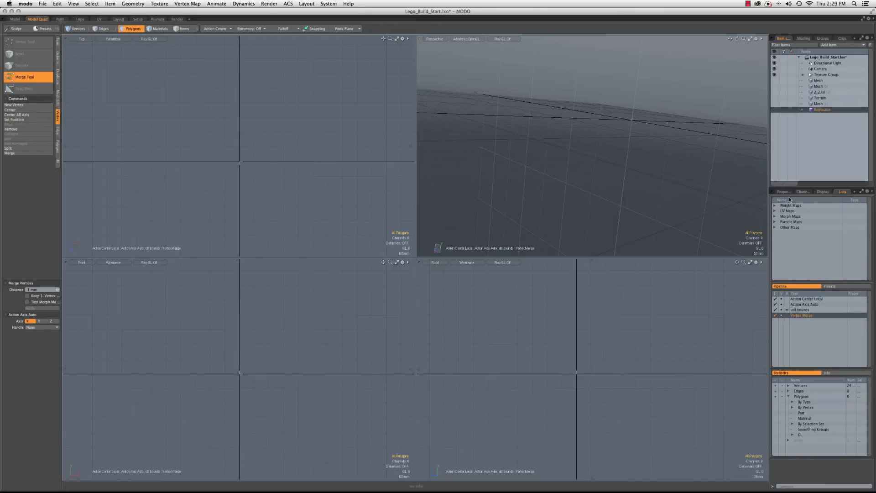
left_click(782, 191)
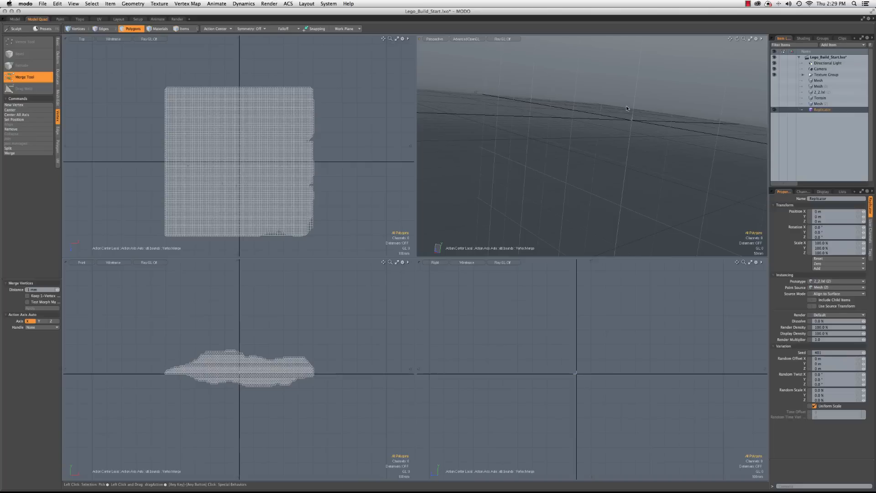
mouse_move(672, 86)
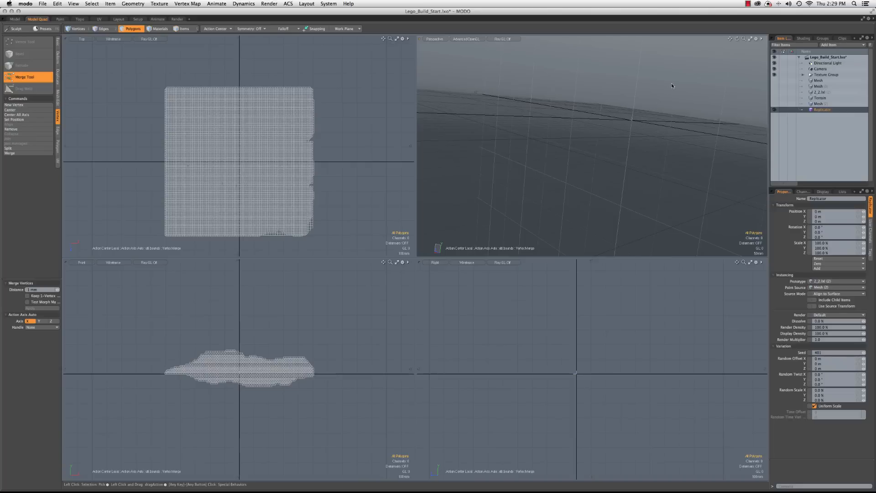
mouse_move(528, 101)
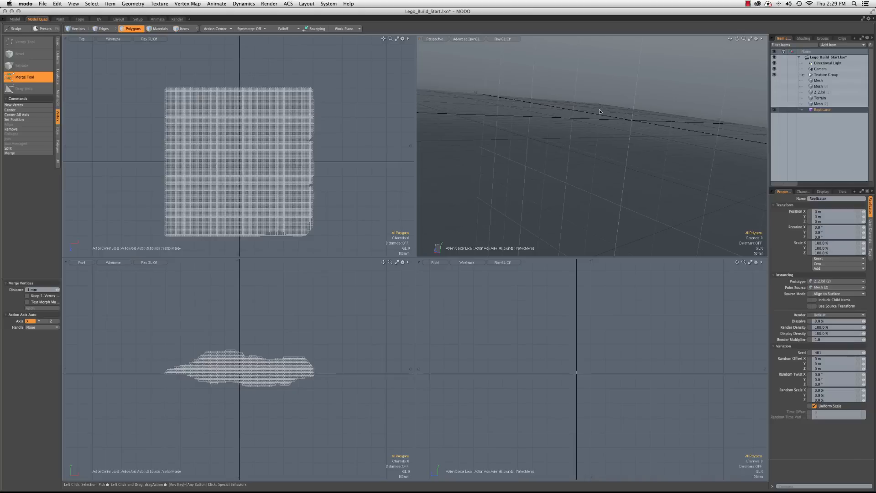
mouse_move(601, 111)
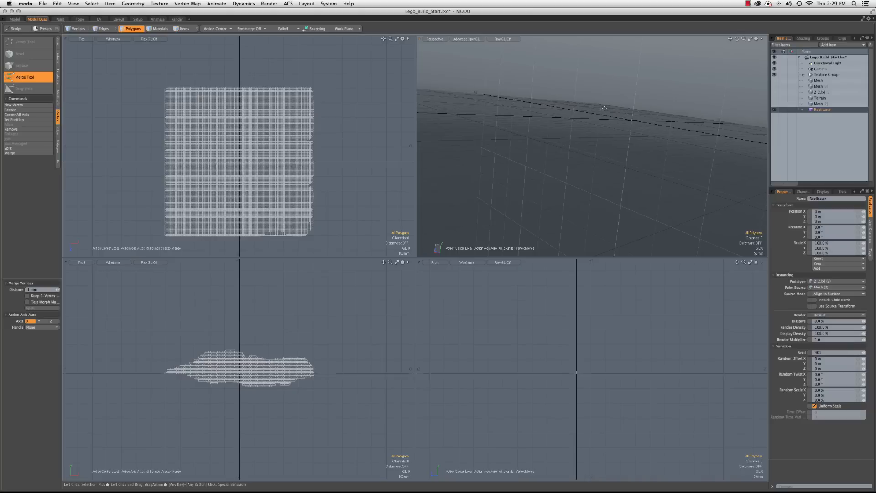
left_click(177, 18)
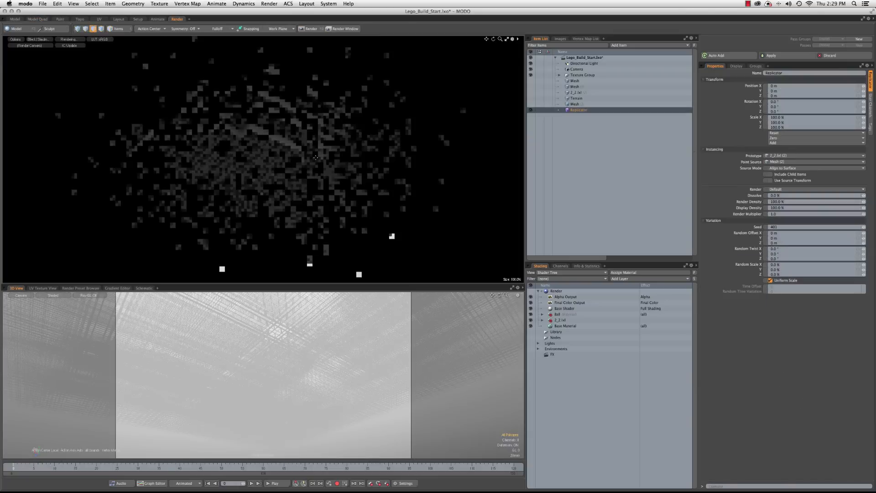